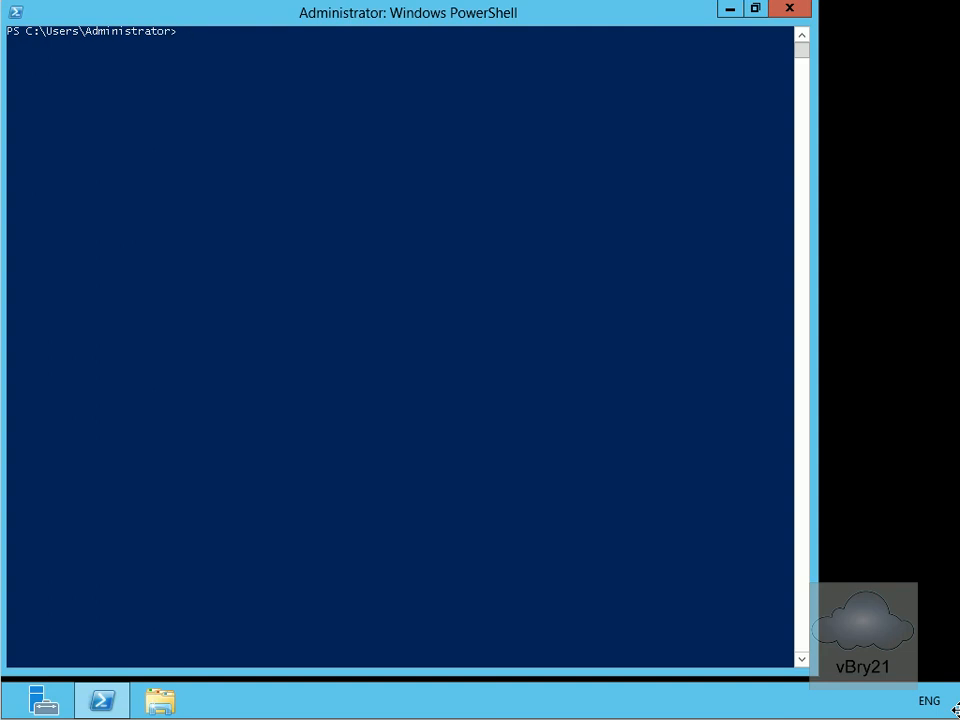
Step: Connect to the SMTP service on lon-mbx1 port 25 via telnet from PowerShell
type("telnet lo")
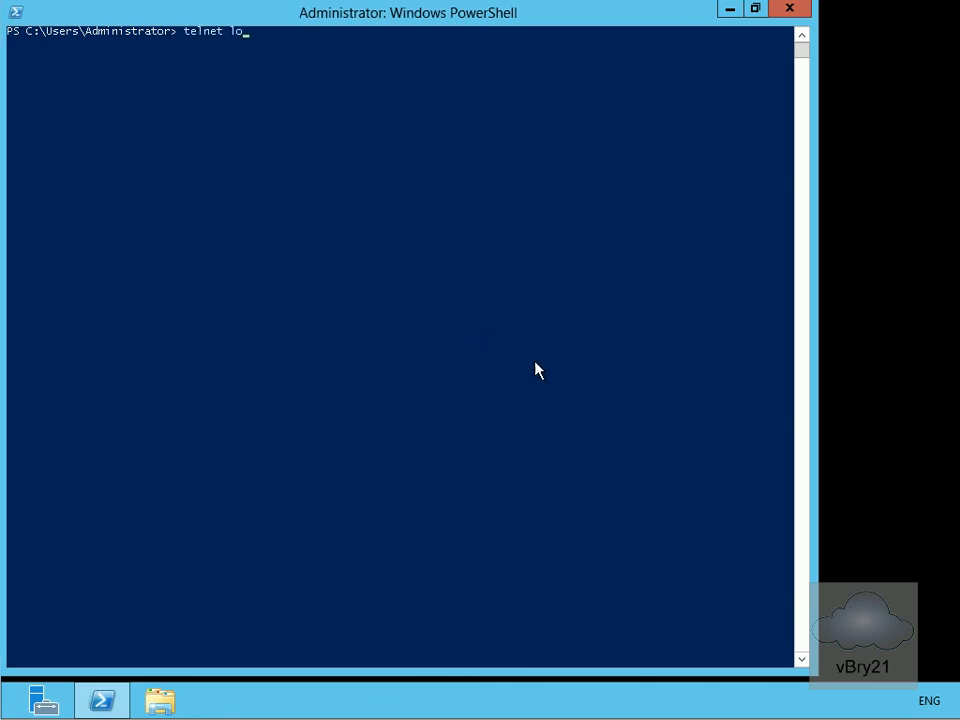
type("n-mbx")
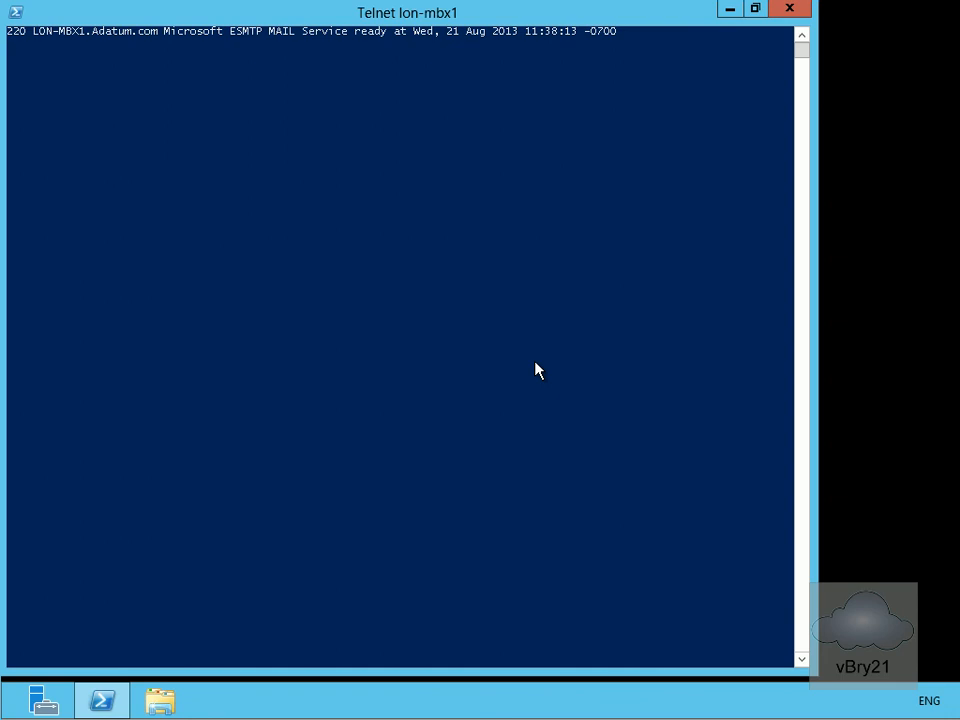
type("helo")
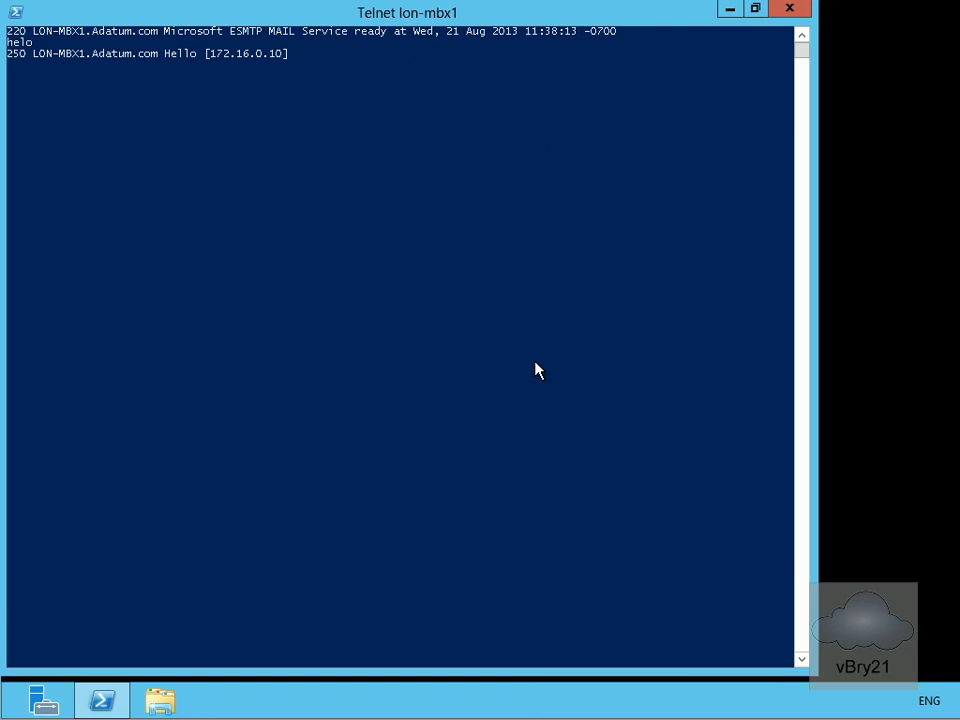
type("m")
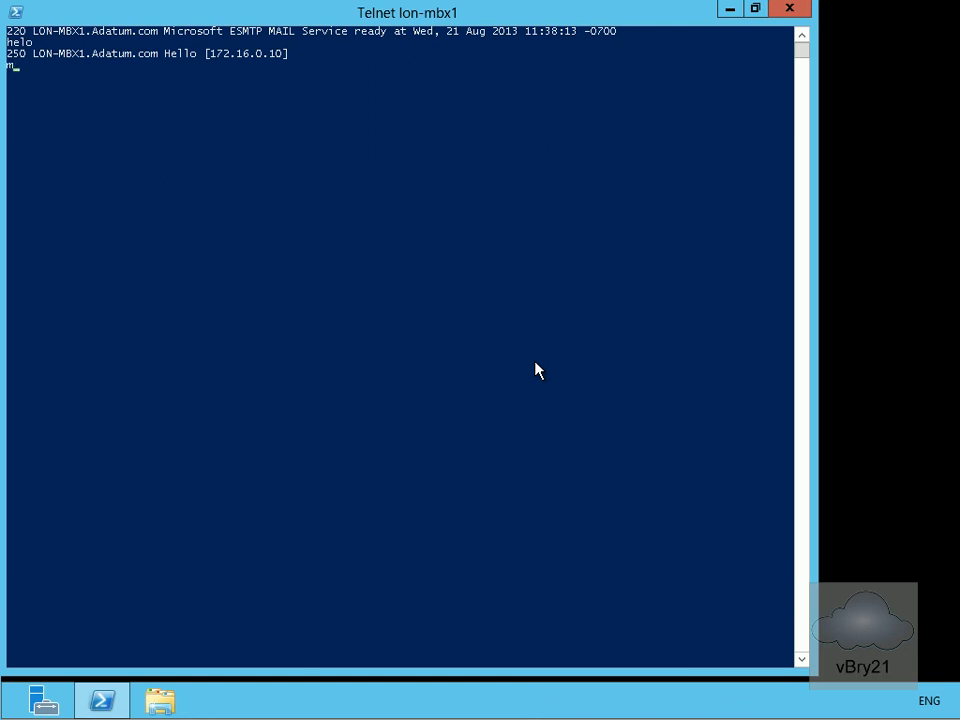
type("ail from:a")
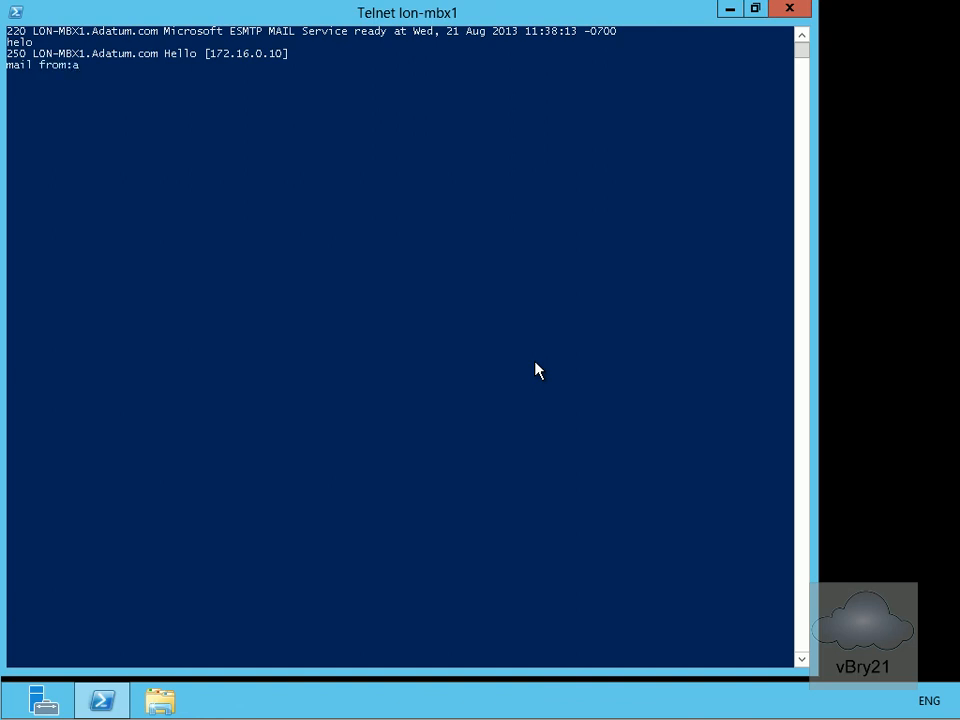
type("dmin")
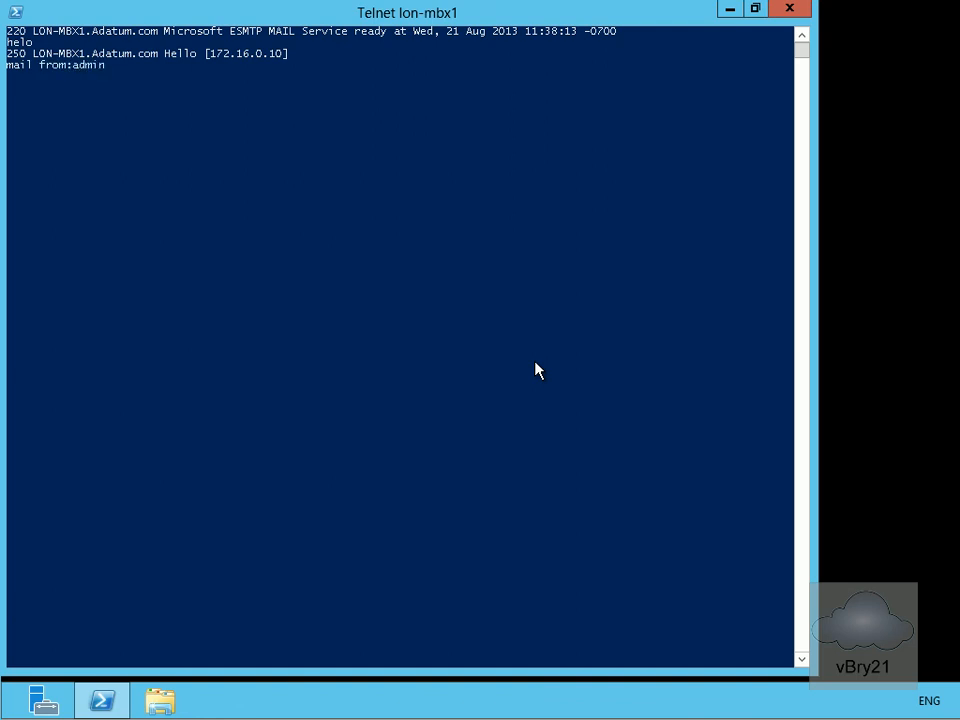
type("@adatum")
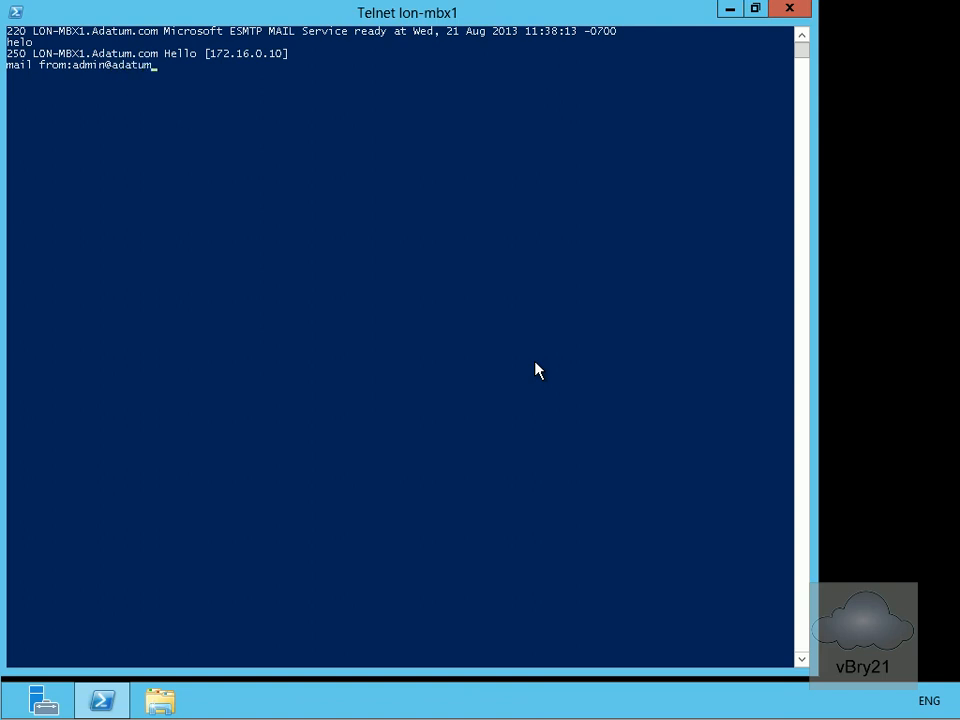
type(".com")
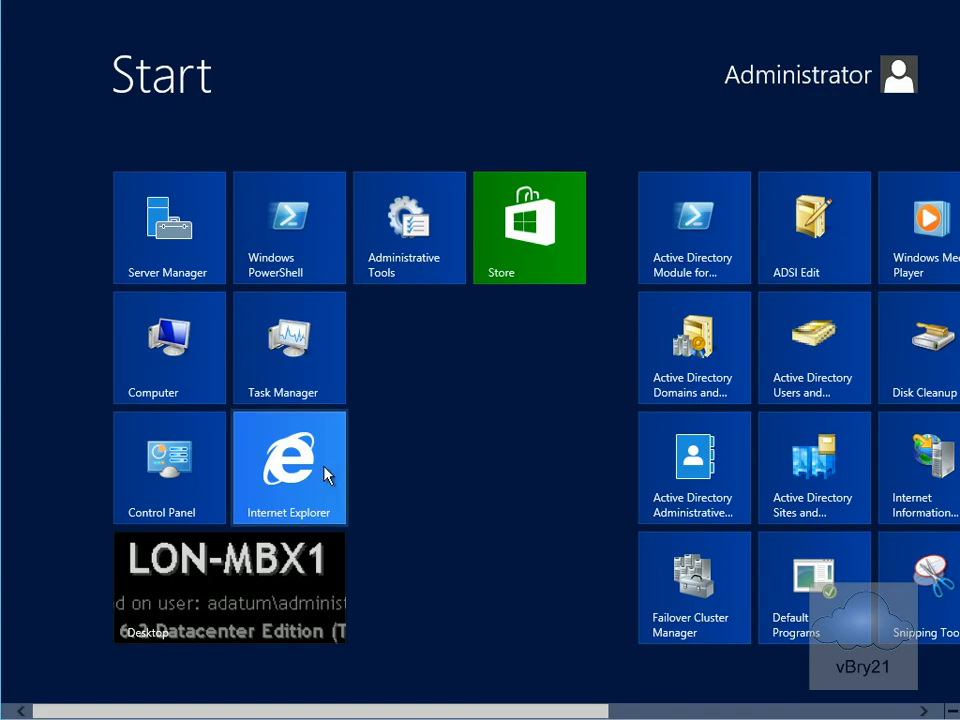
left_click(289, 467)
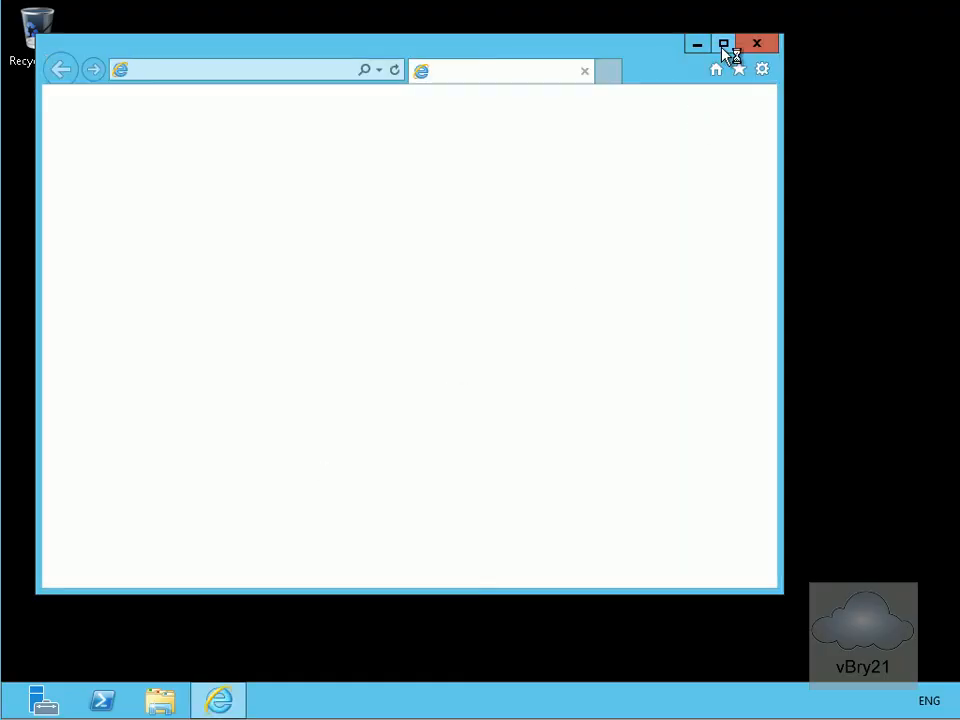
left_click(723, 44)
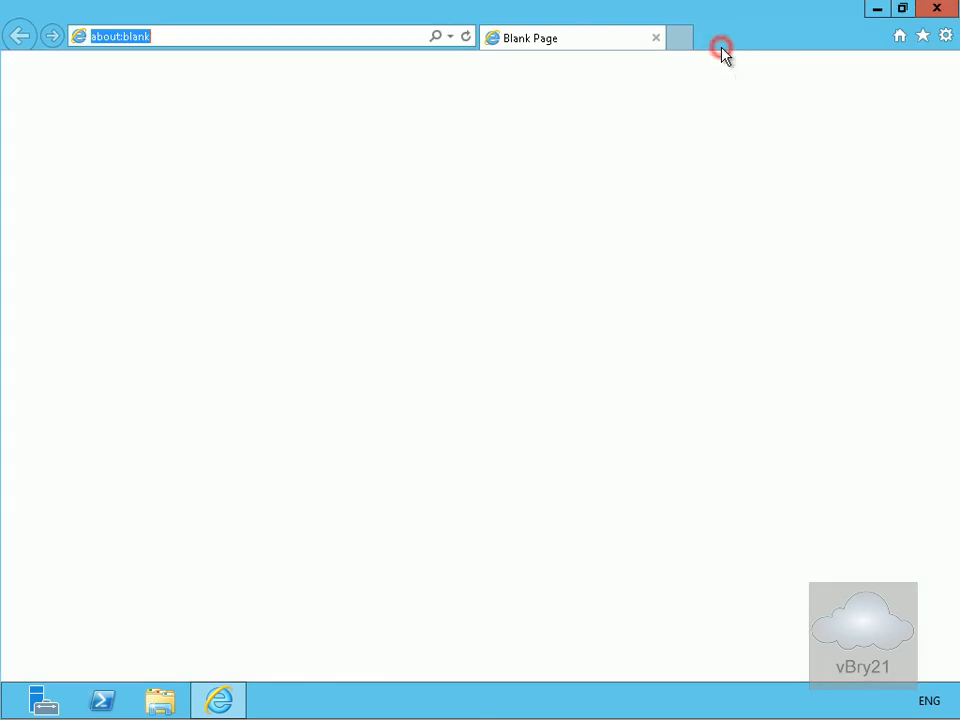
type("https://lon-cas1.adatum.com/ecp")
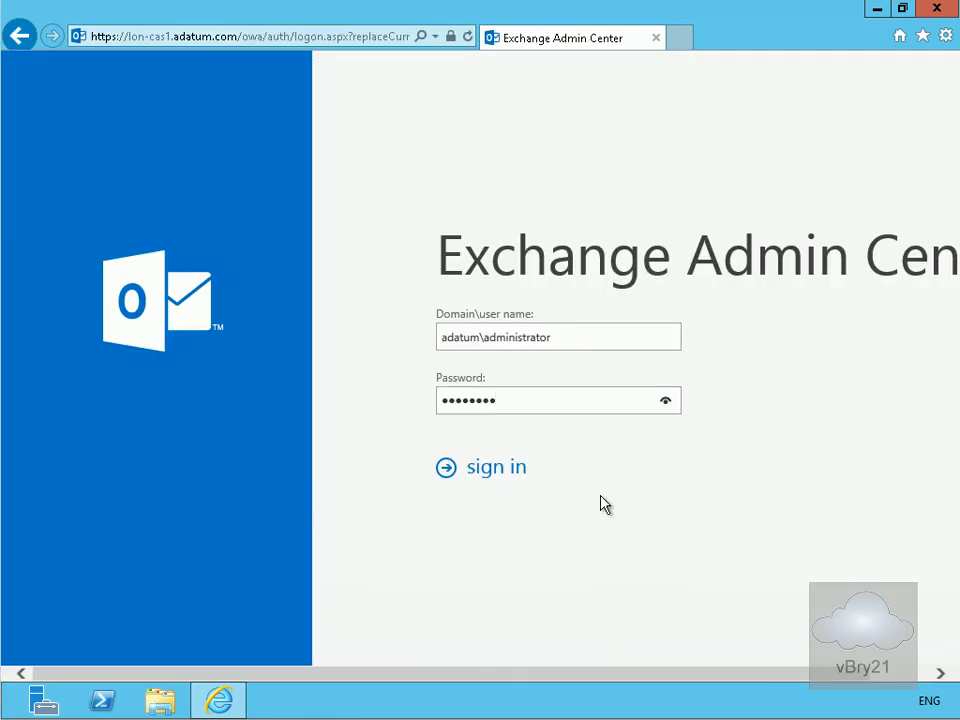
Step: Sign in to Exchange Admin Center as administrator and go to the mail flow rules page
left_click(496, 467)
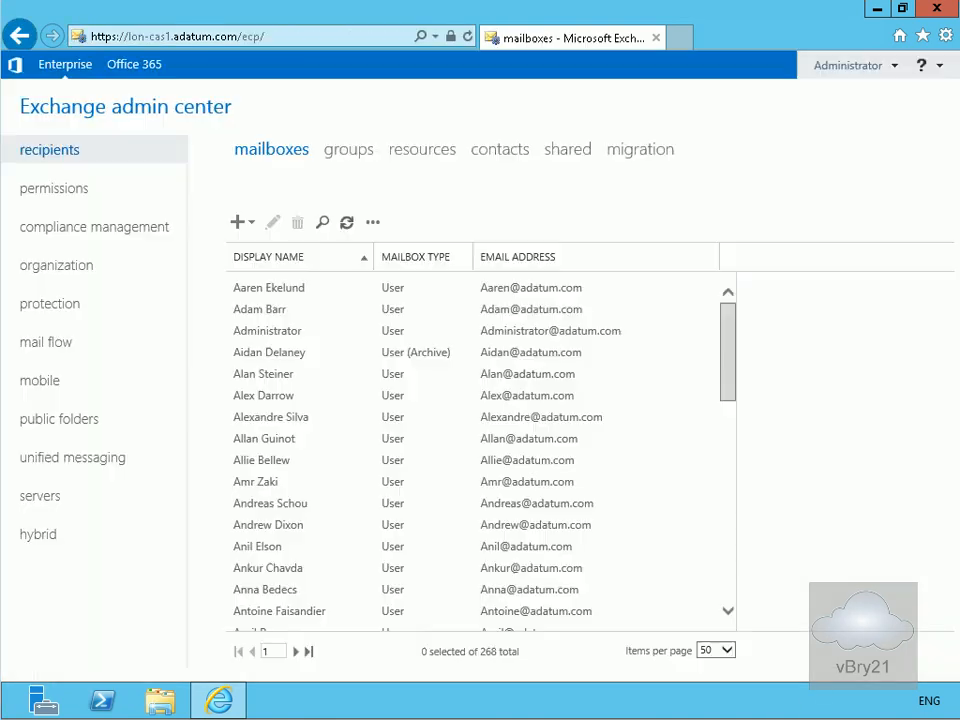
left_click(268, 287)
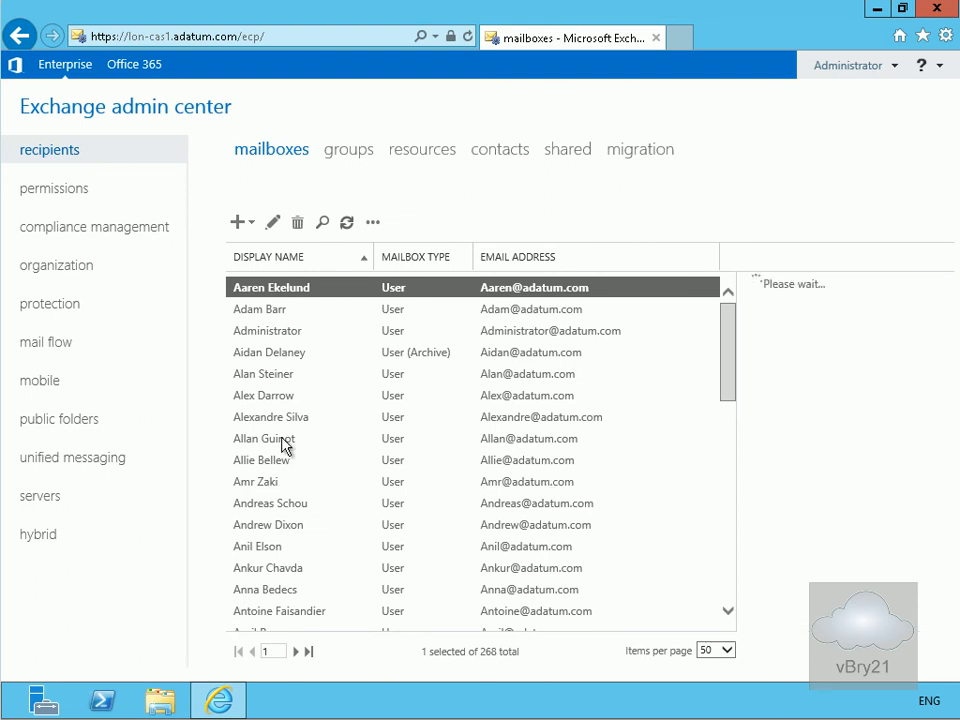
left_click(46, 342)
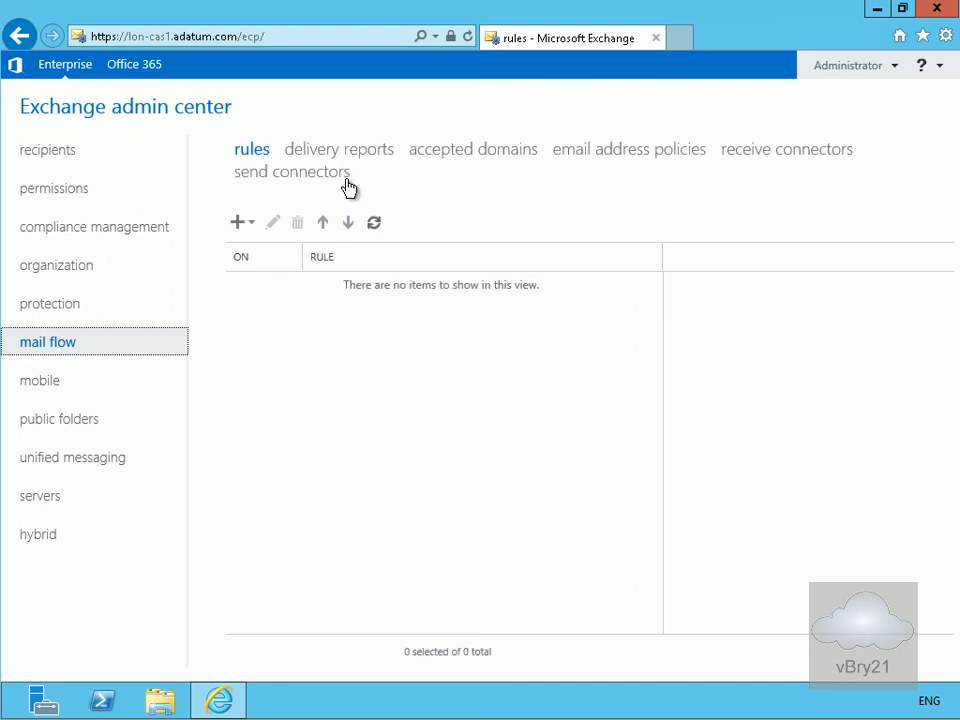
mouse_move(597, 217)
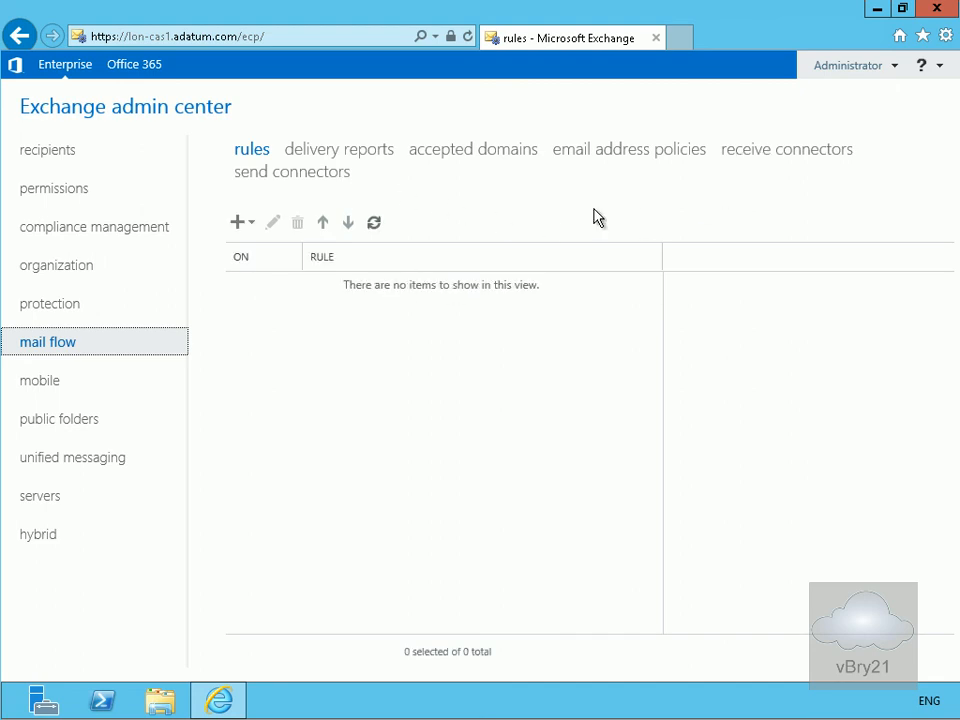
mouse_move(376, 184)
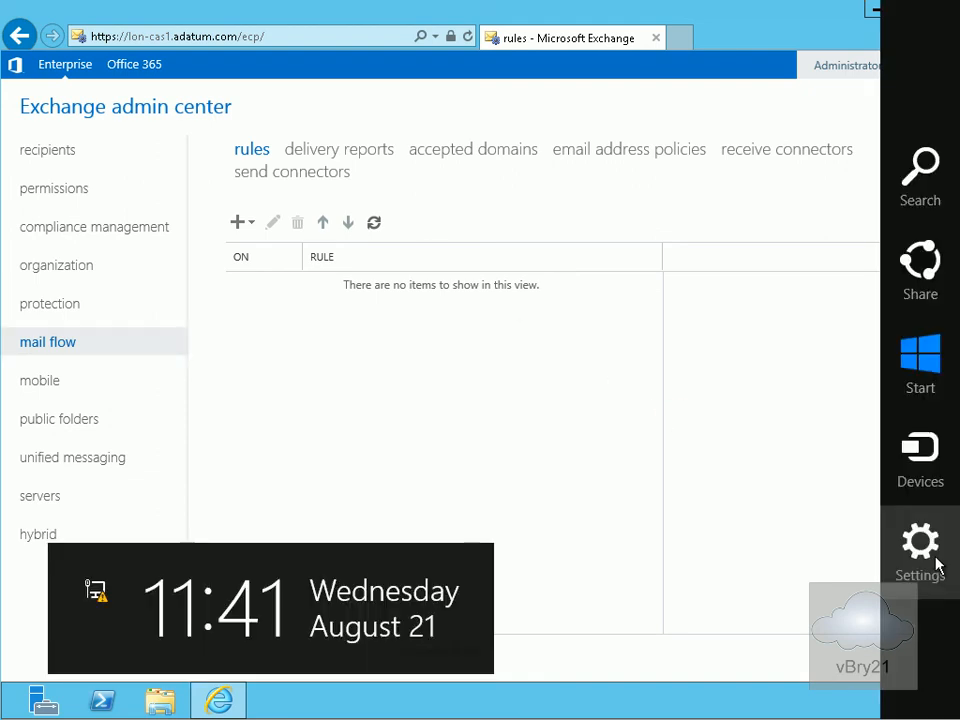
mouse_move(919, 365)
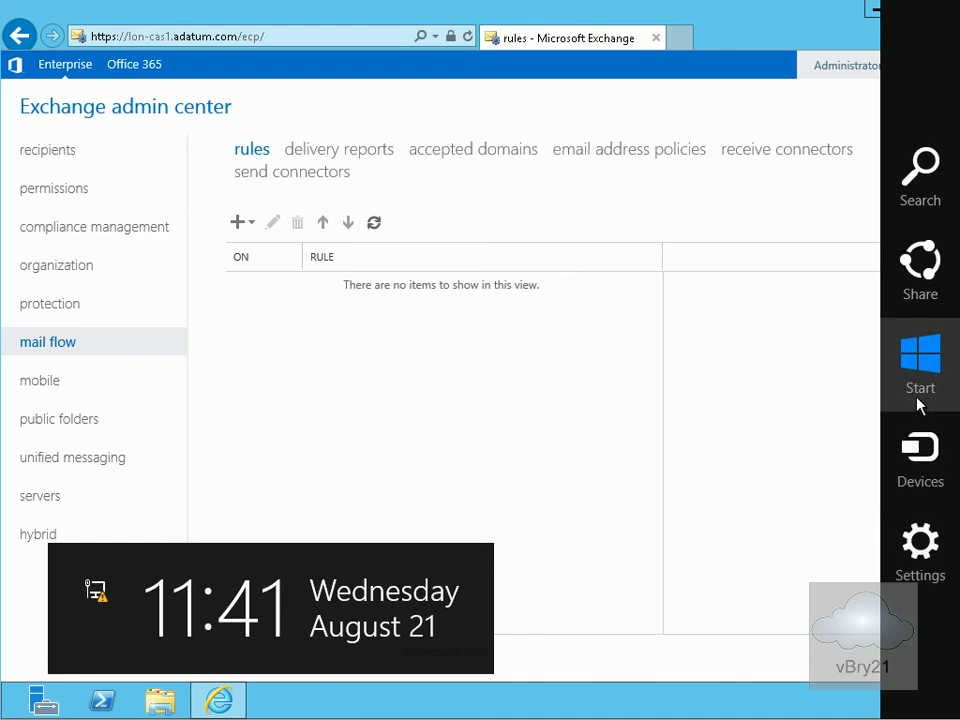
Step: Launch the Exchange Toolbox from Start and select Queue Viewer under Mail flow tools
left_click(919, 360)
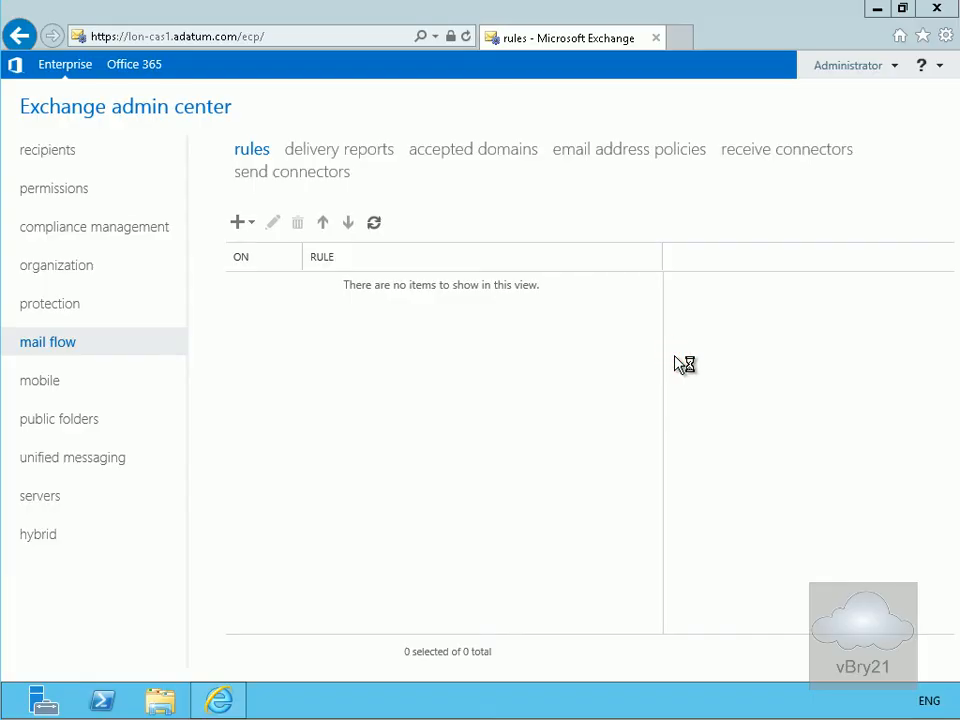
left_click(276, 699)
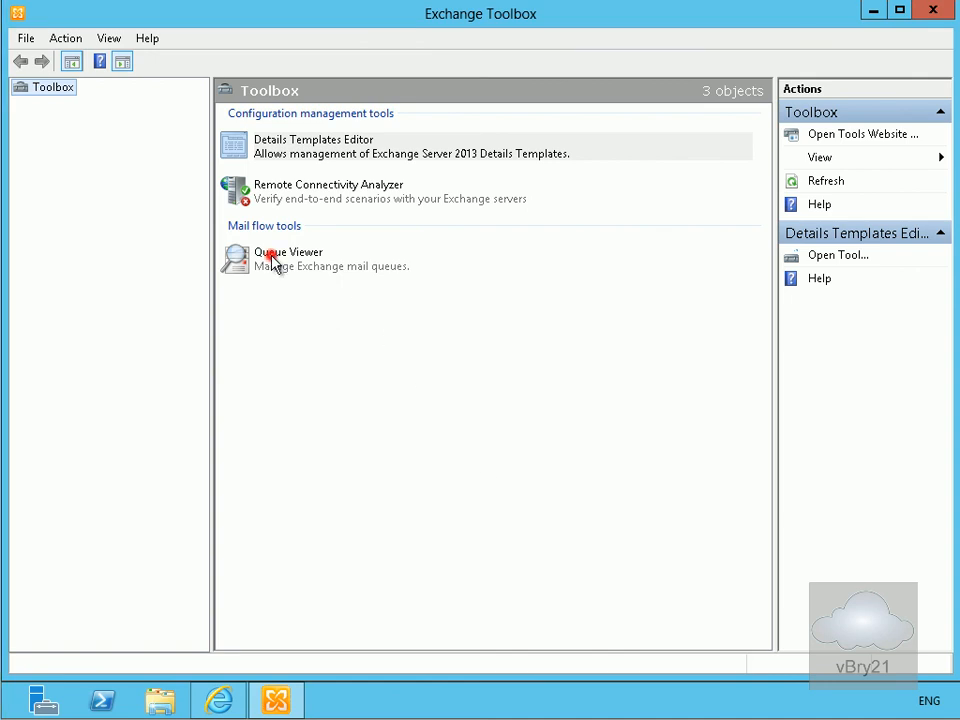
left_click(288, 258)
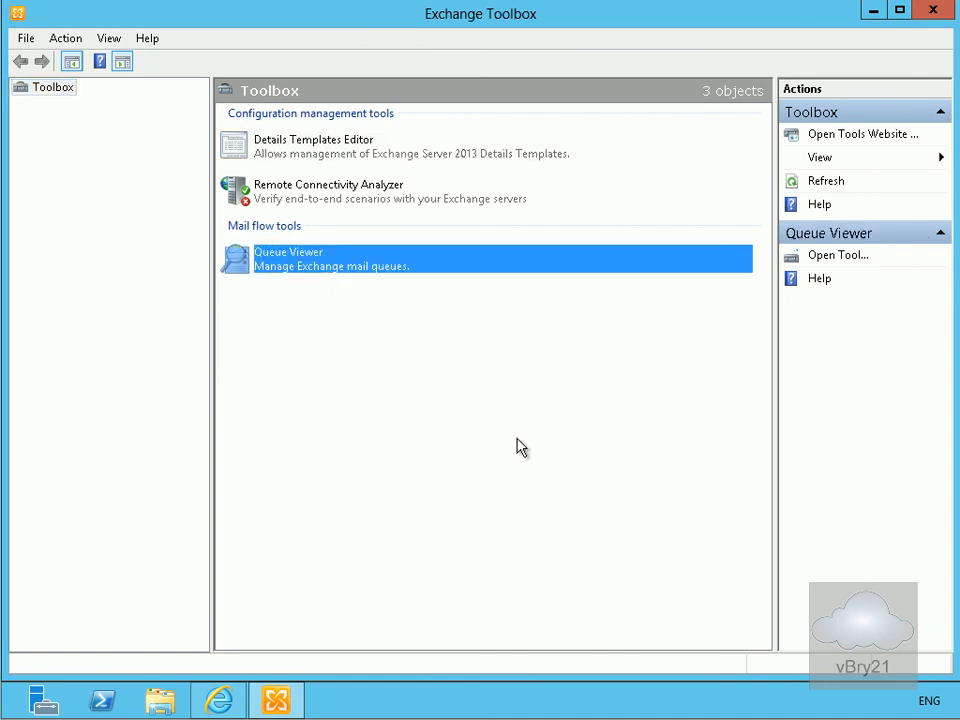
Step: Suspend the Submission queue on LON-MBX1 in Queue Viewer
double_click(288, 258)
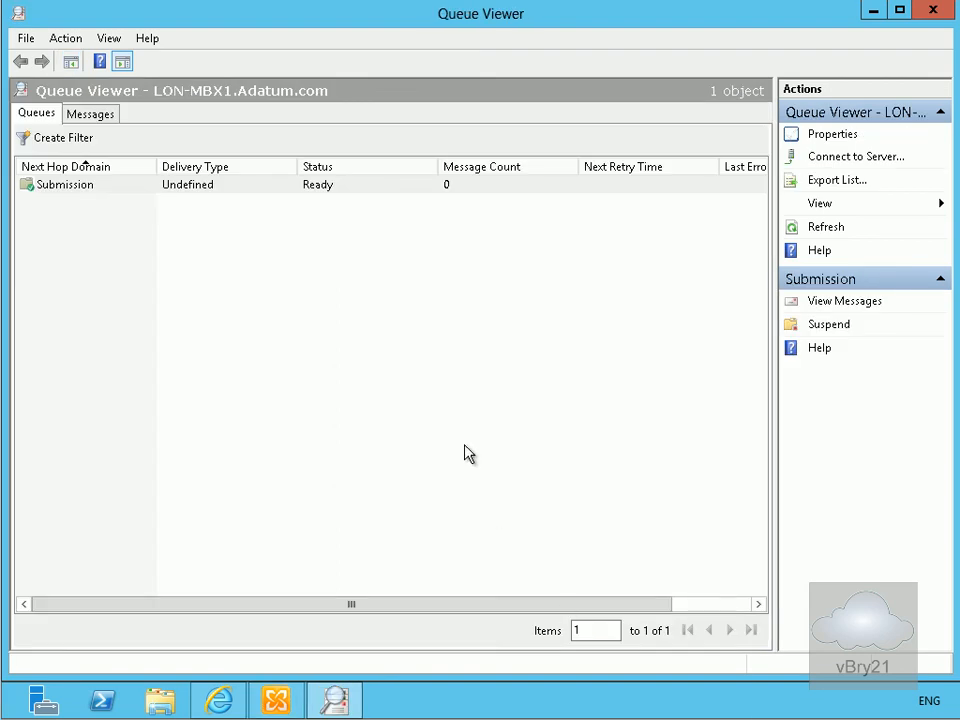
mouse_move(412, 210)
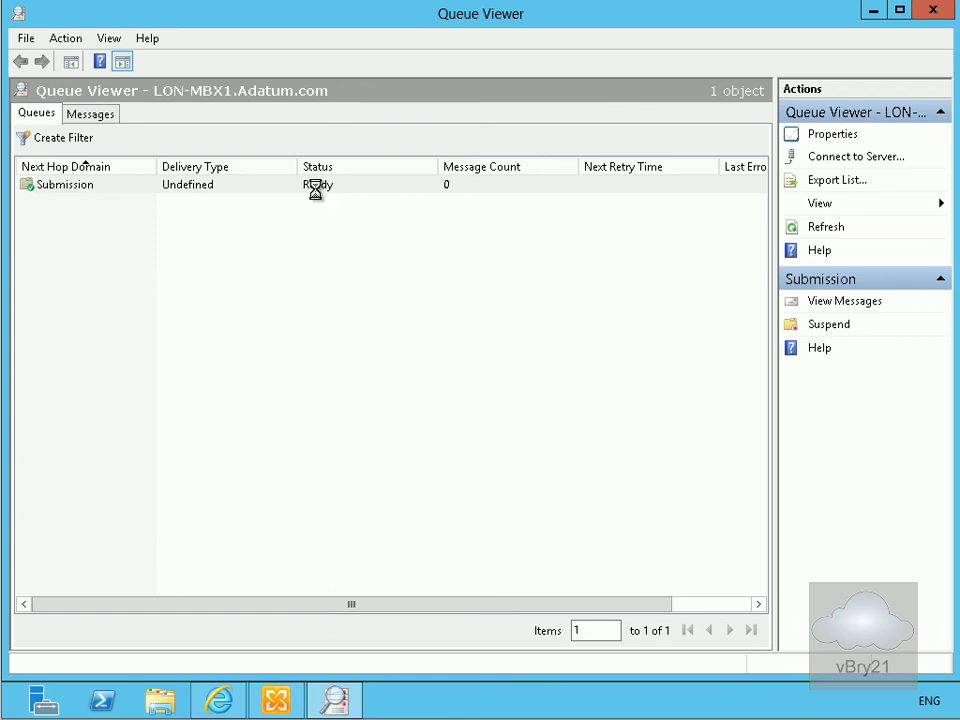
right_click(318, 185)
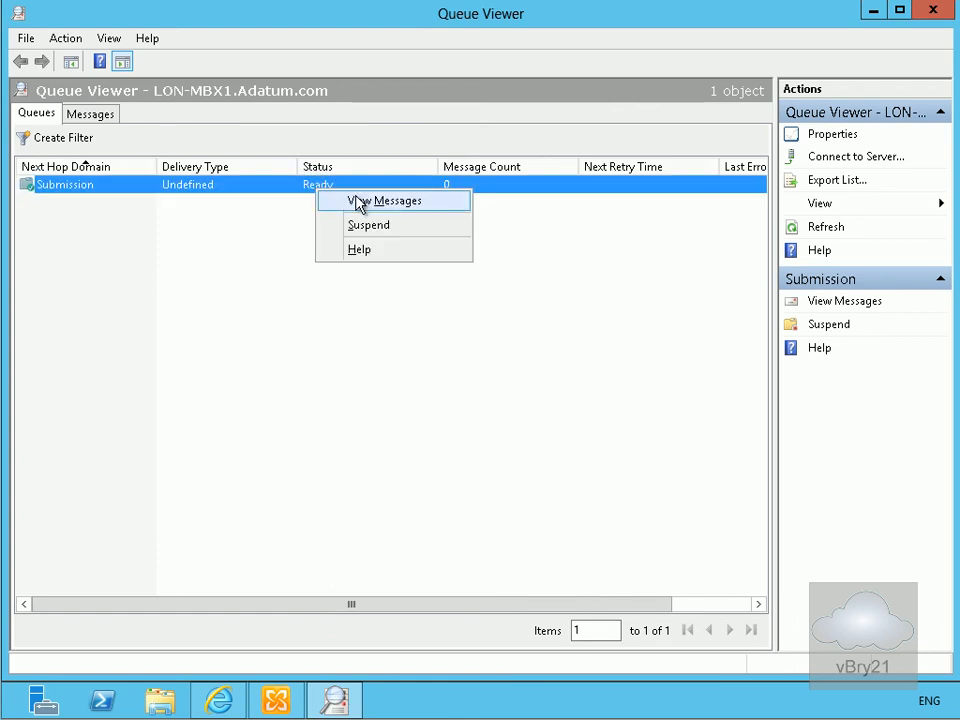
mouse_move(368, 224)
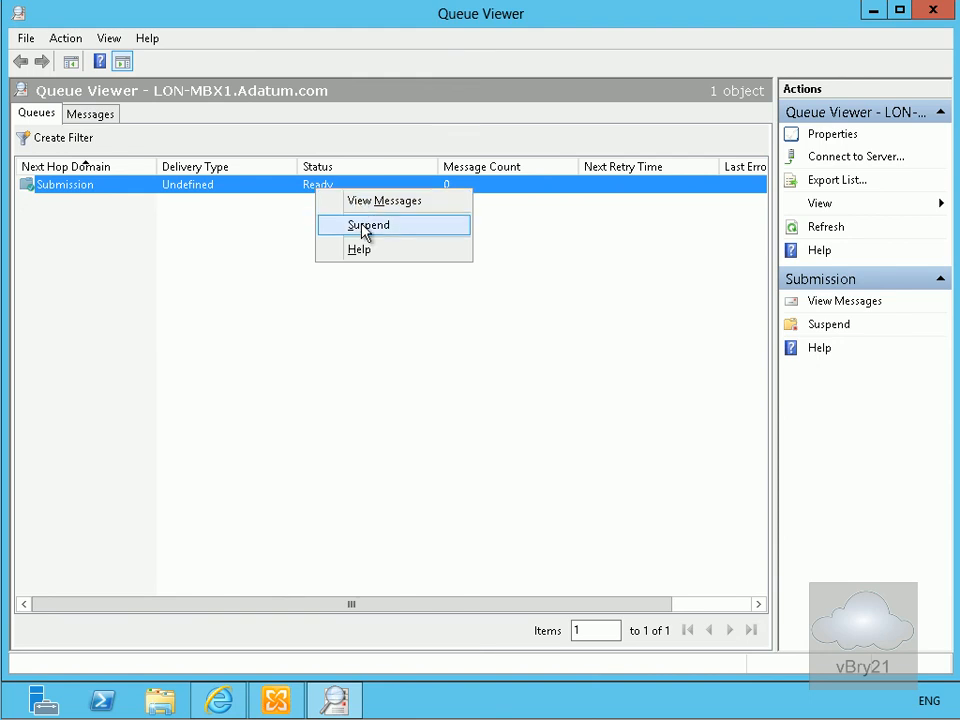
left_click(369, 225)
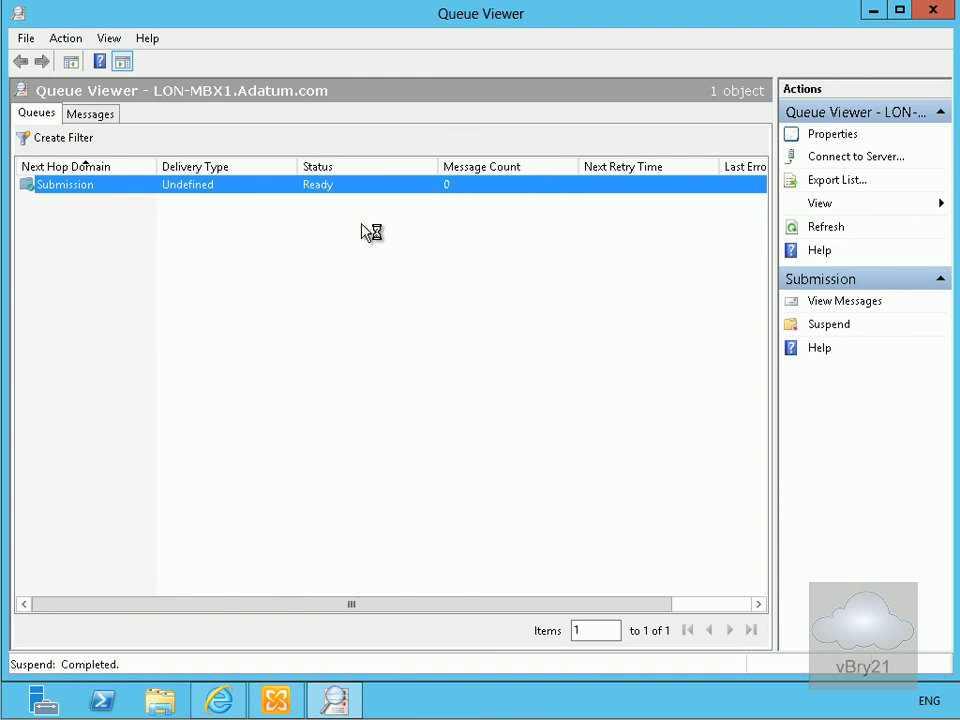
left_click(828, 324)
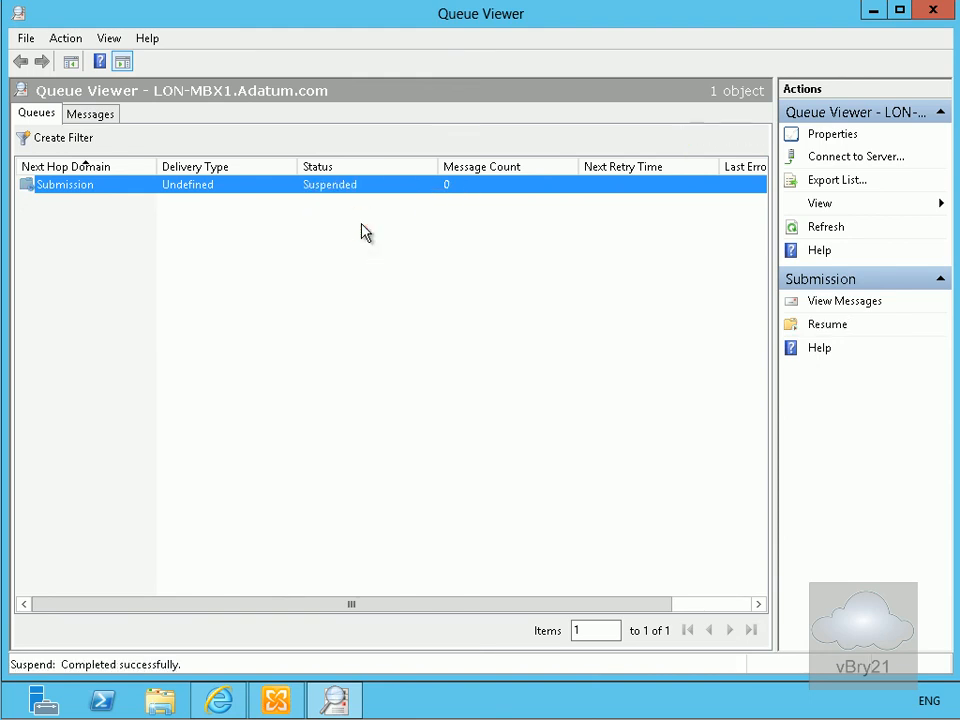
Step: Resume the Submission queue so it shows Ready, then return to Outlook Web App
left_click(825, 226)
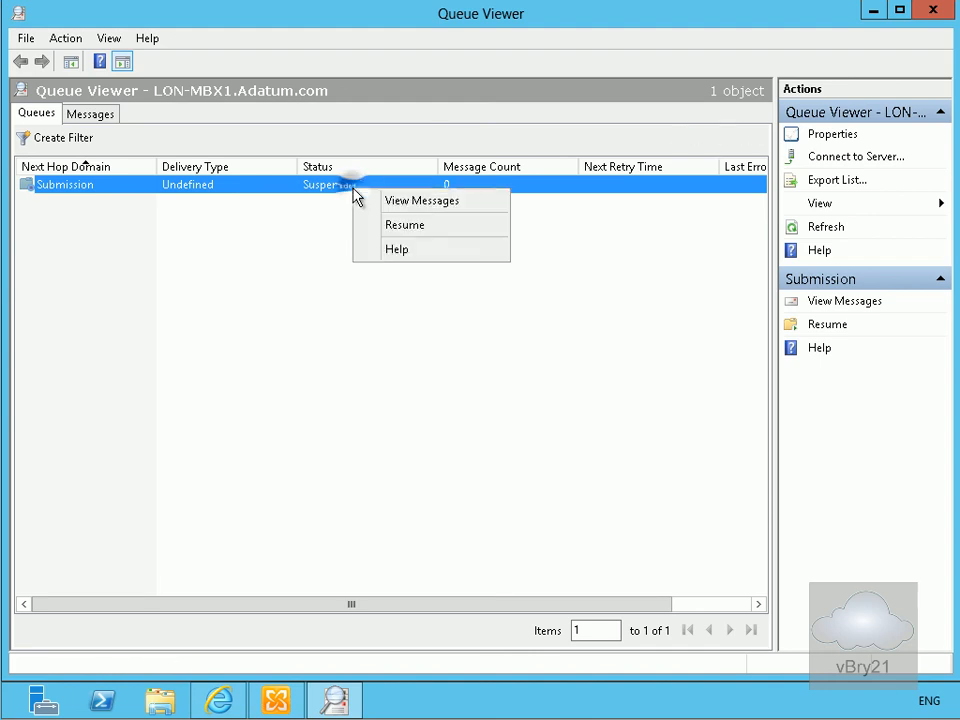
left_click(405, 224)
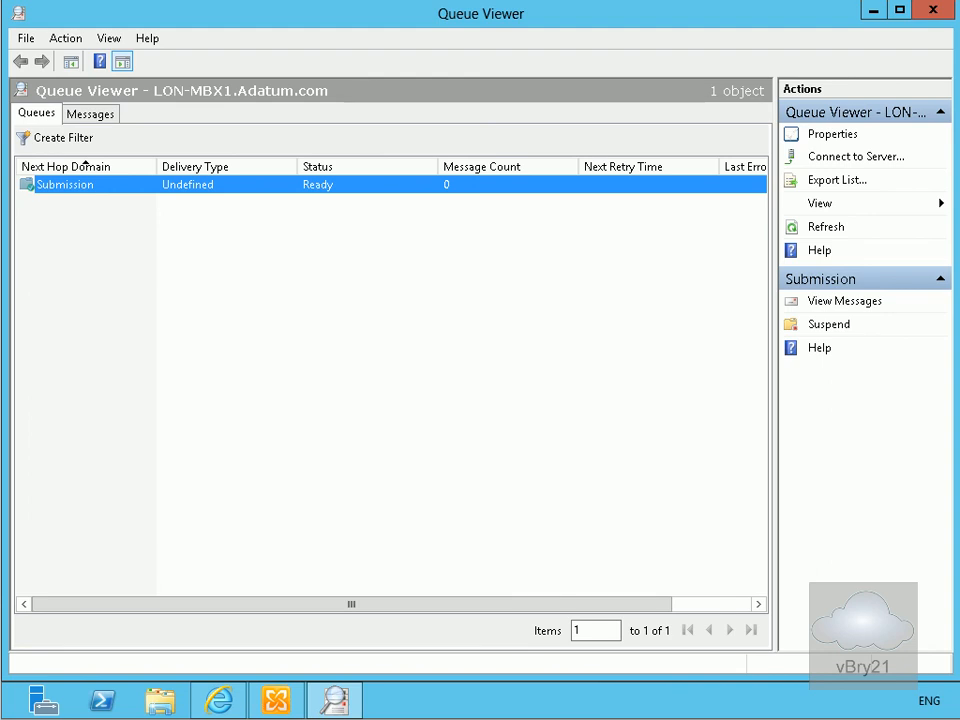
left_click(218, 699)
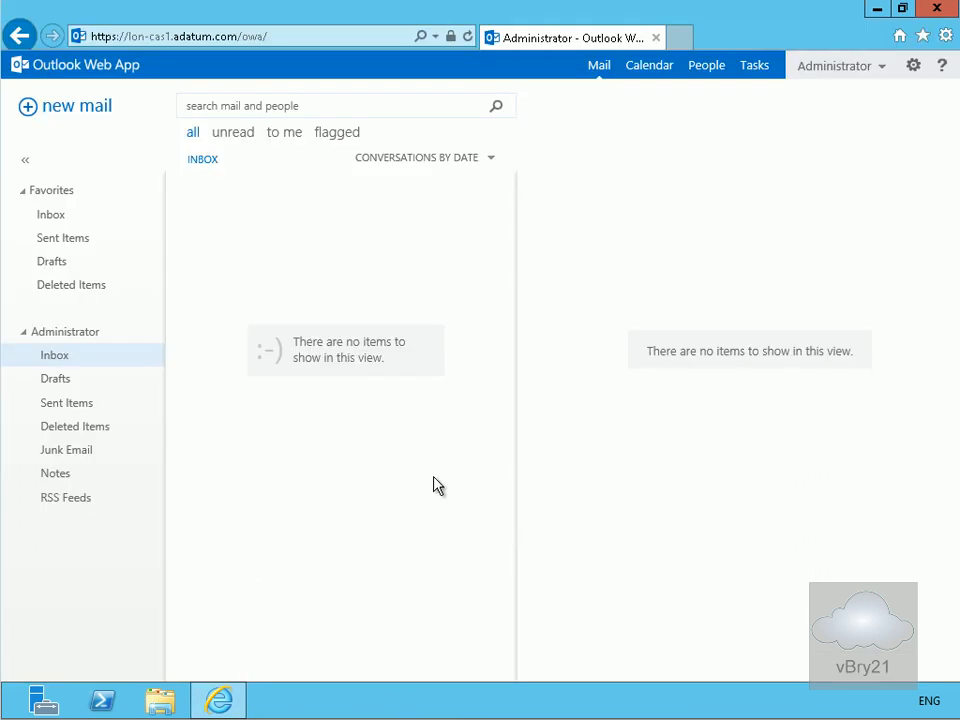
mouse_move(378, 338)
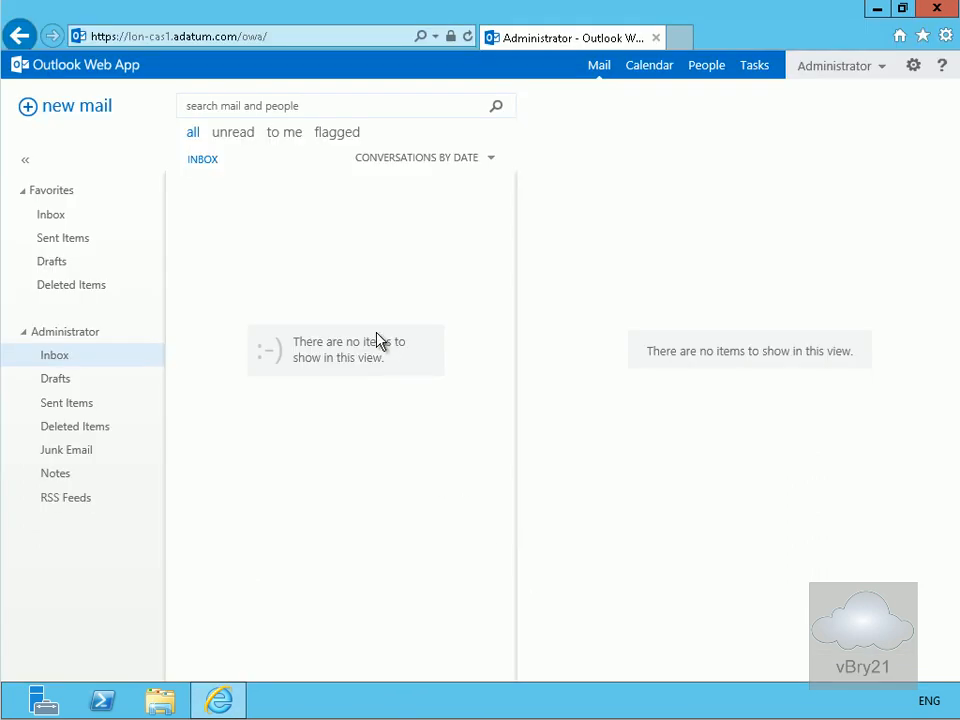
left_click(64, 105)
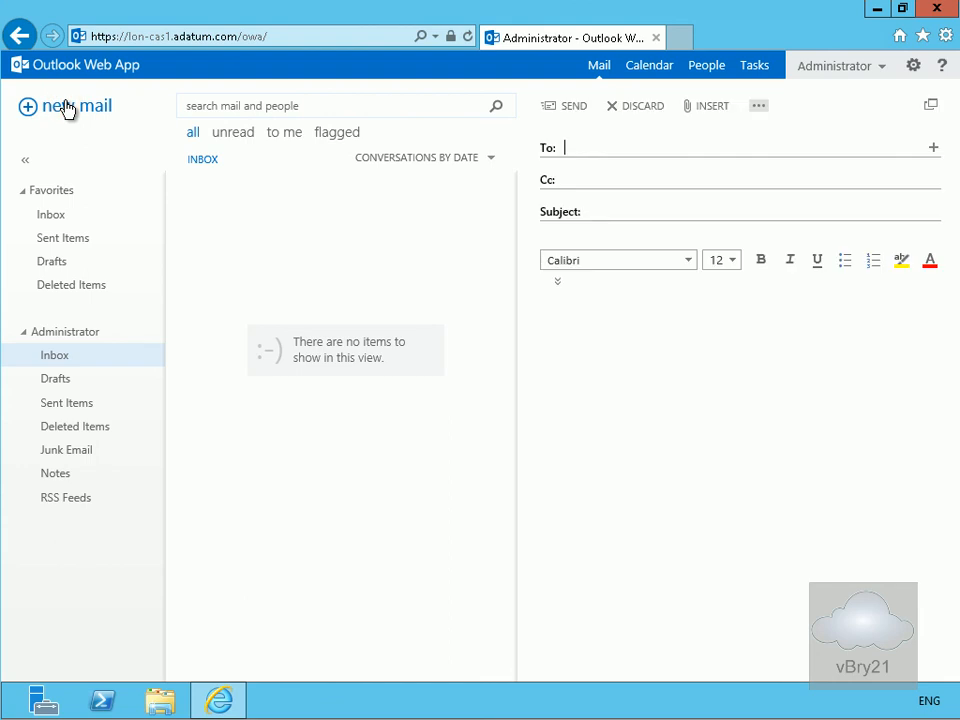
type("amr")
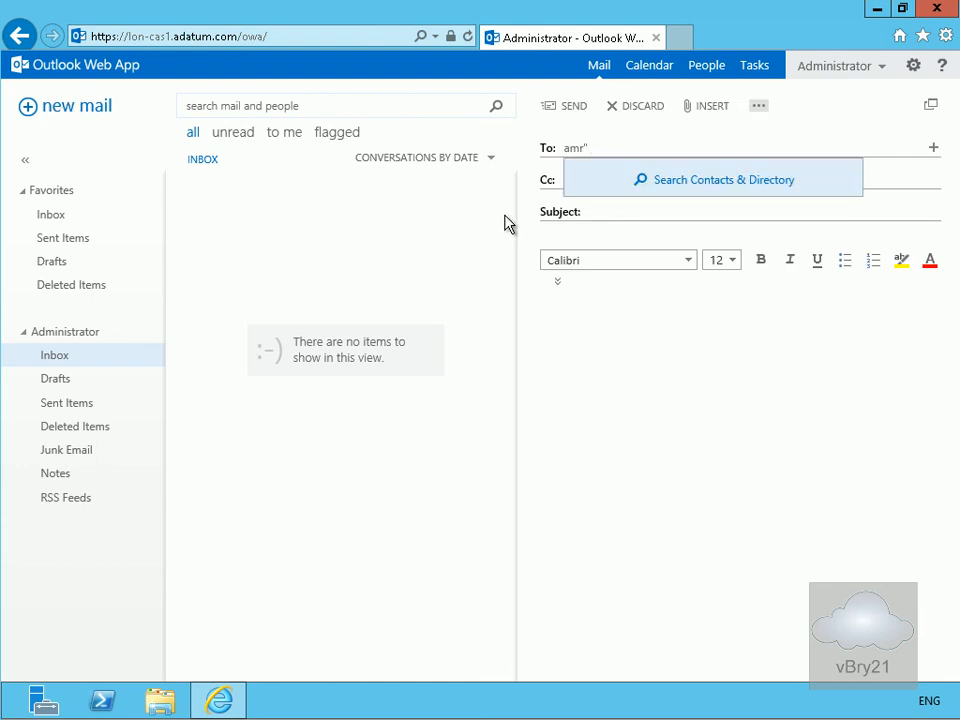
type("@adatum.co")
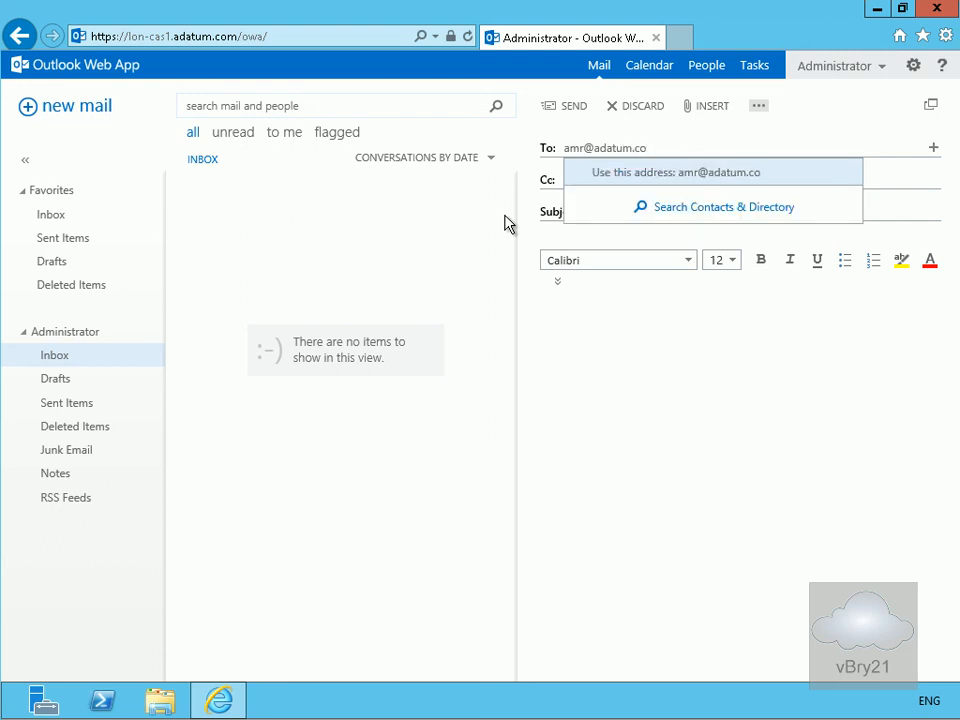
type("m")
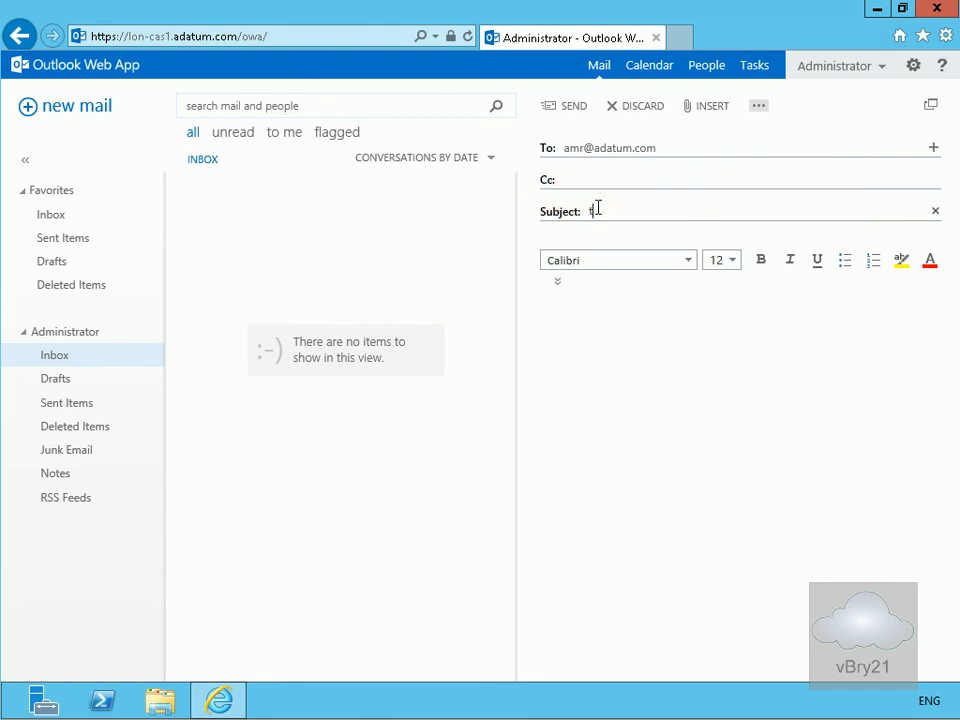
type("test smtp")
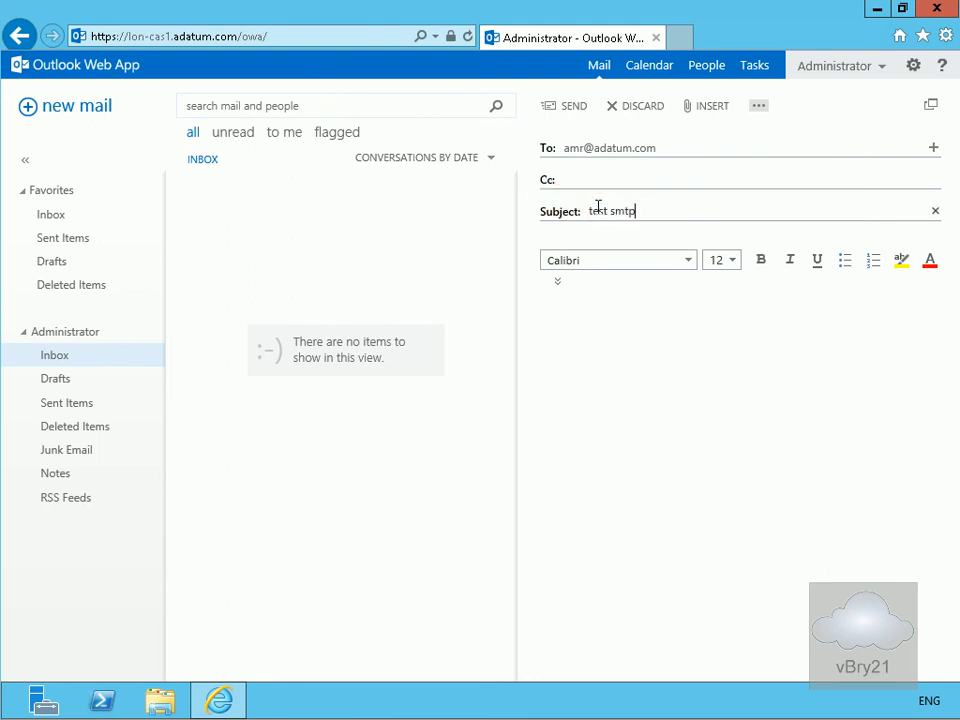
left_click(565, 105)
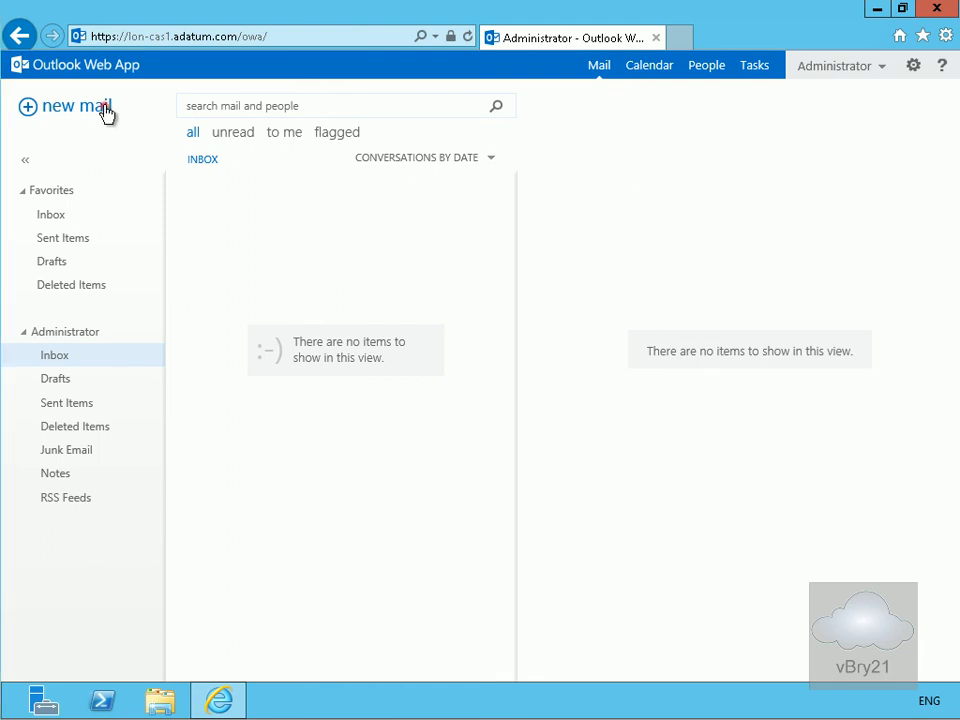
left_click(75, 106)
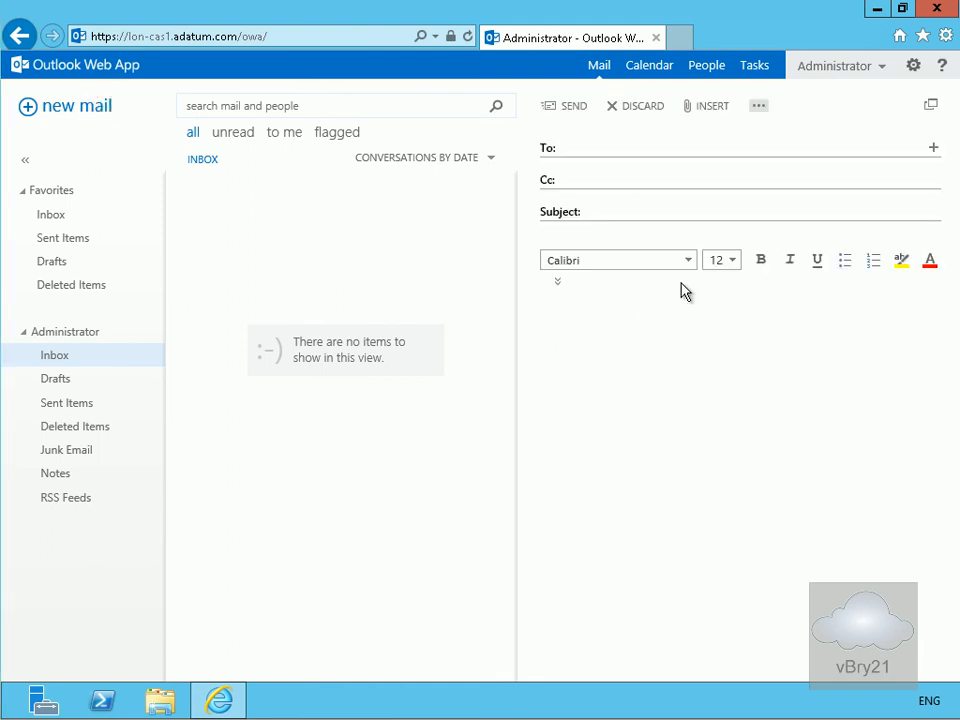
type("amr@contoso.com")
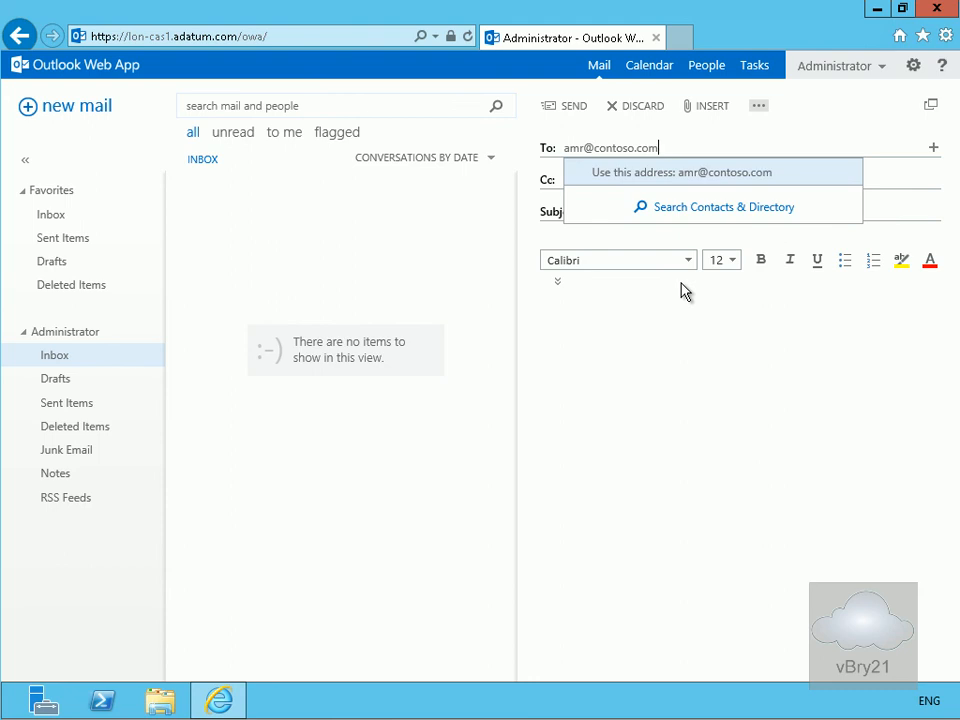
left_click(638, 205)
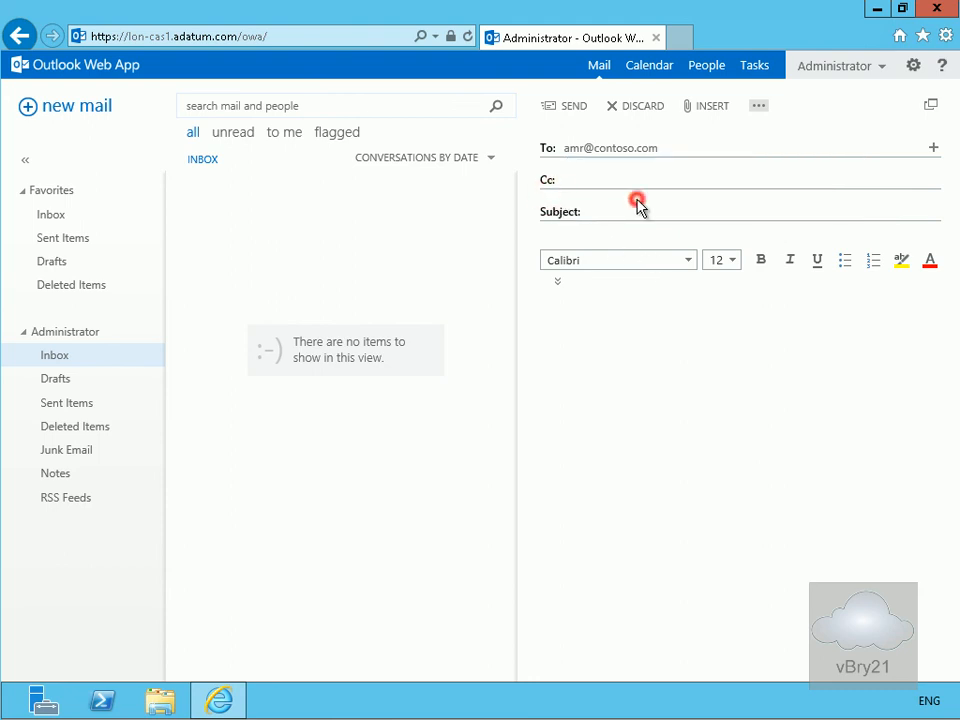
type("test")
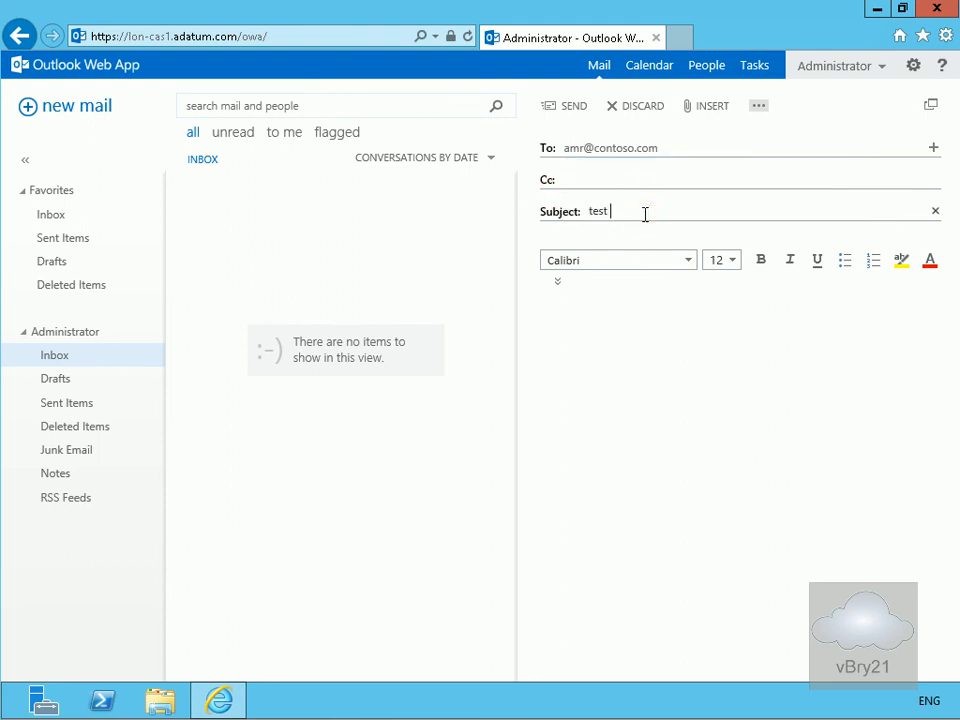
type("smtp")
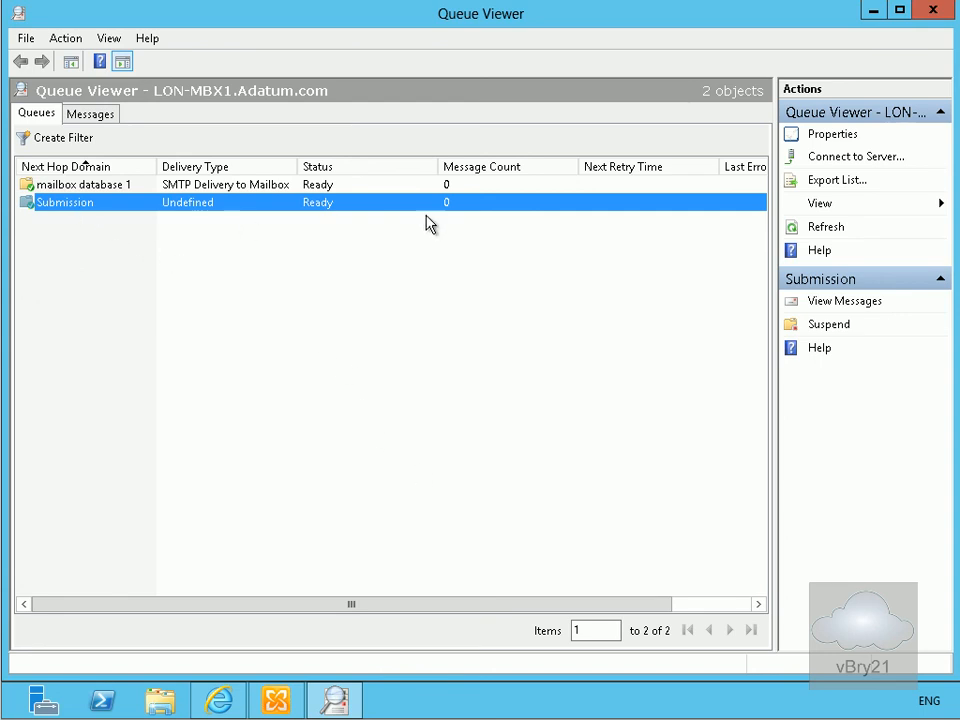
mouse_move(115, 195)
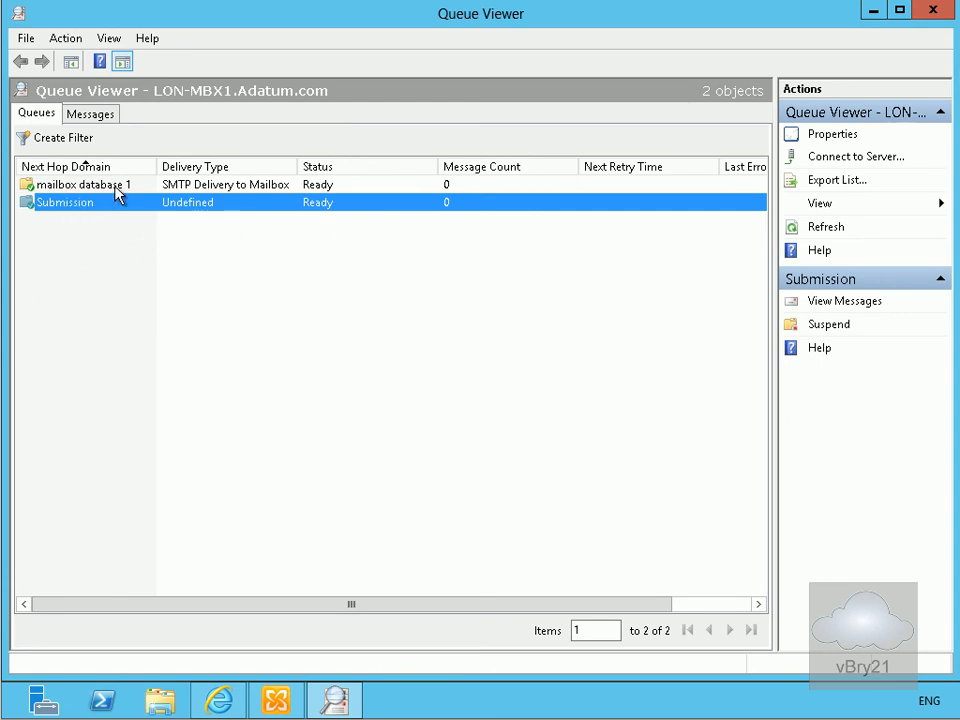
mouse_move(280, 197)
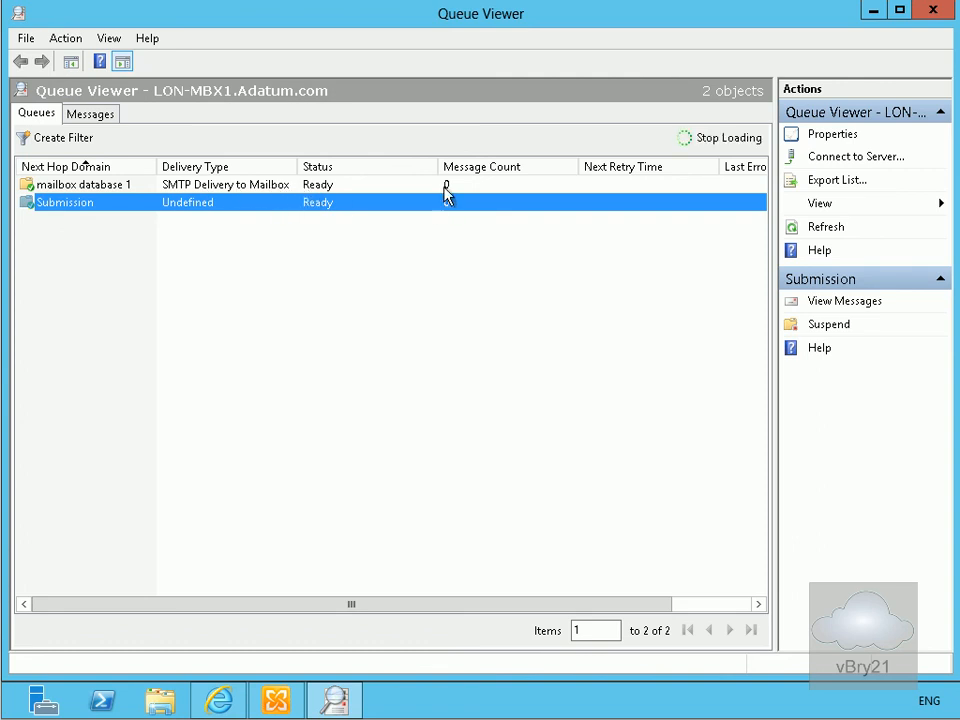
Step: Refresh the queues and select the new Unreachable Domain queue holding one message
left_click(826, 226)
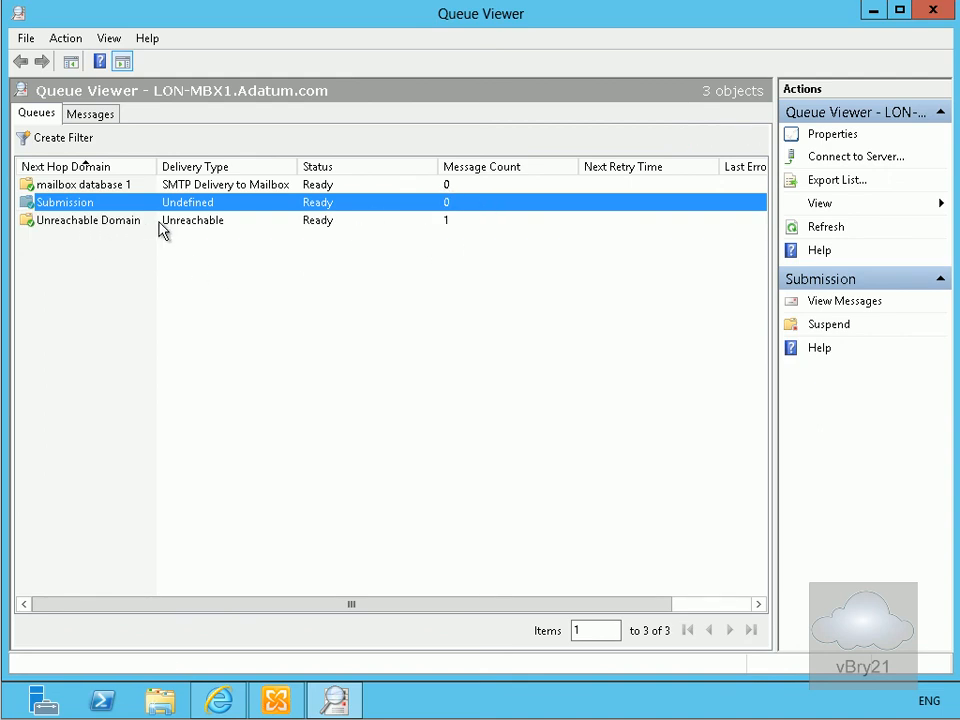
mouse_move(280, 225)
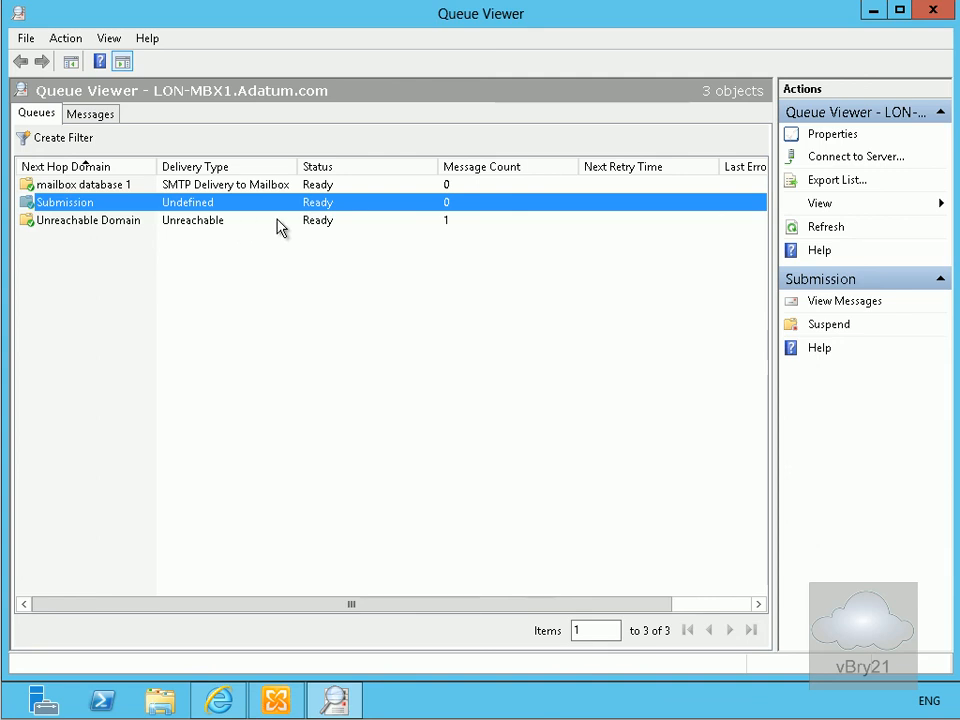
mouse_move(428, 233)
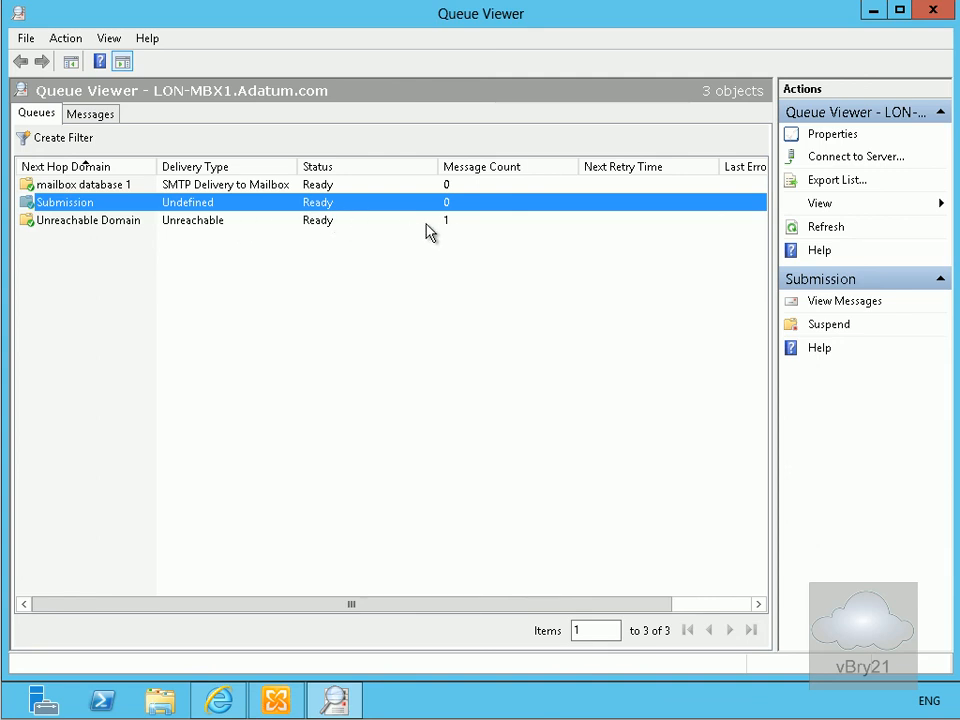
left_click(88, 220)
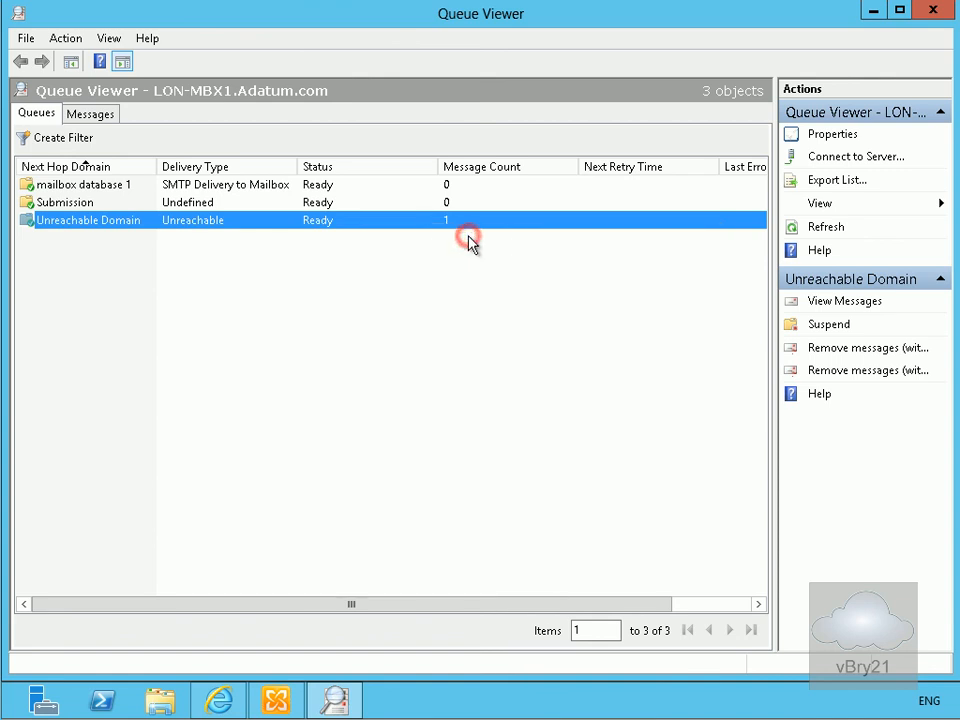
Step: List the Unreachable Domain queue's stuck test smtp message and its no-matching-connector error
double_click(88, 220)
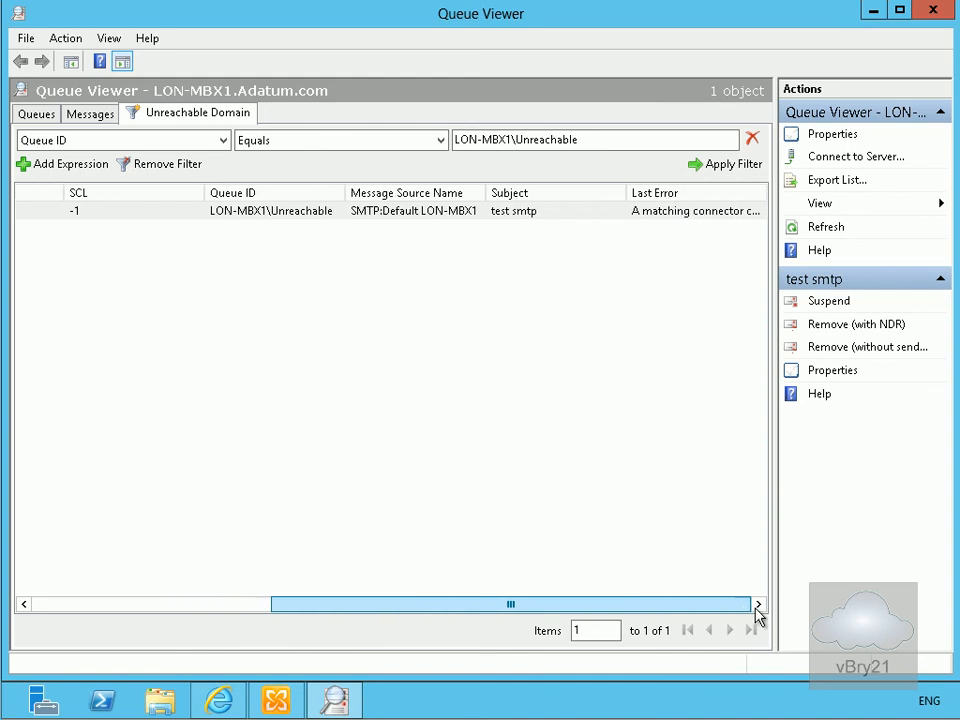
mouse_move(705, 211)
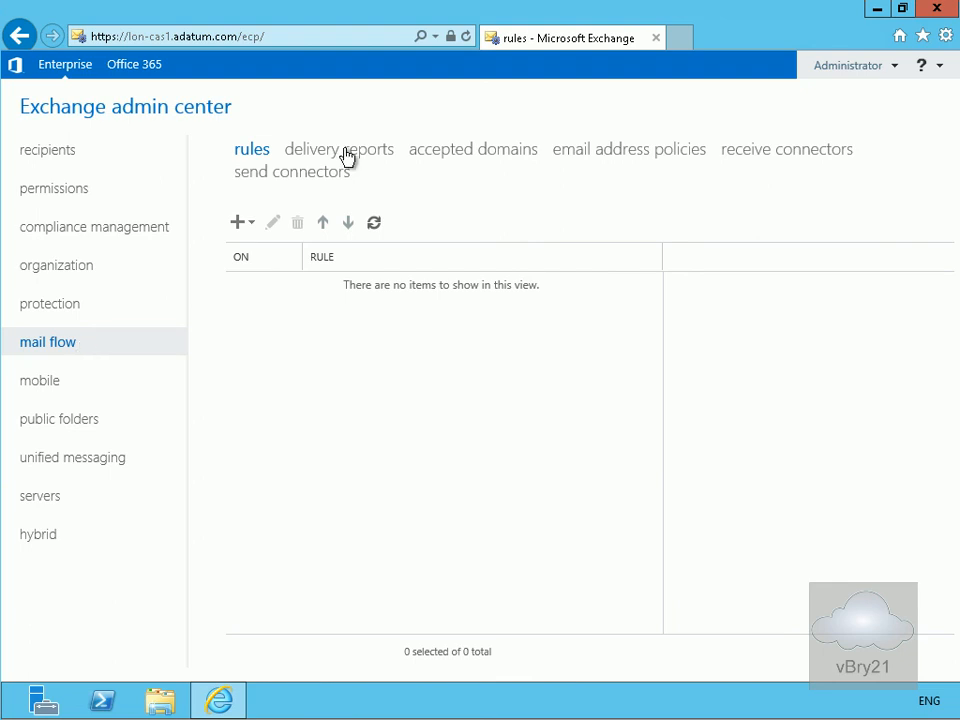
left_click(339, 149)
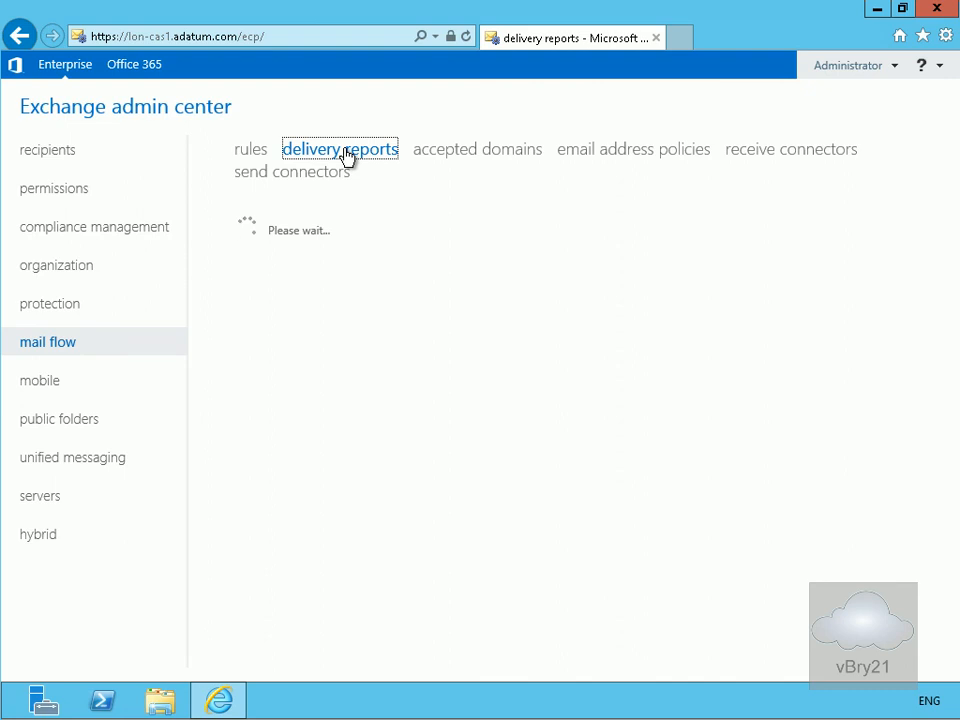
left_click(340, 149)
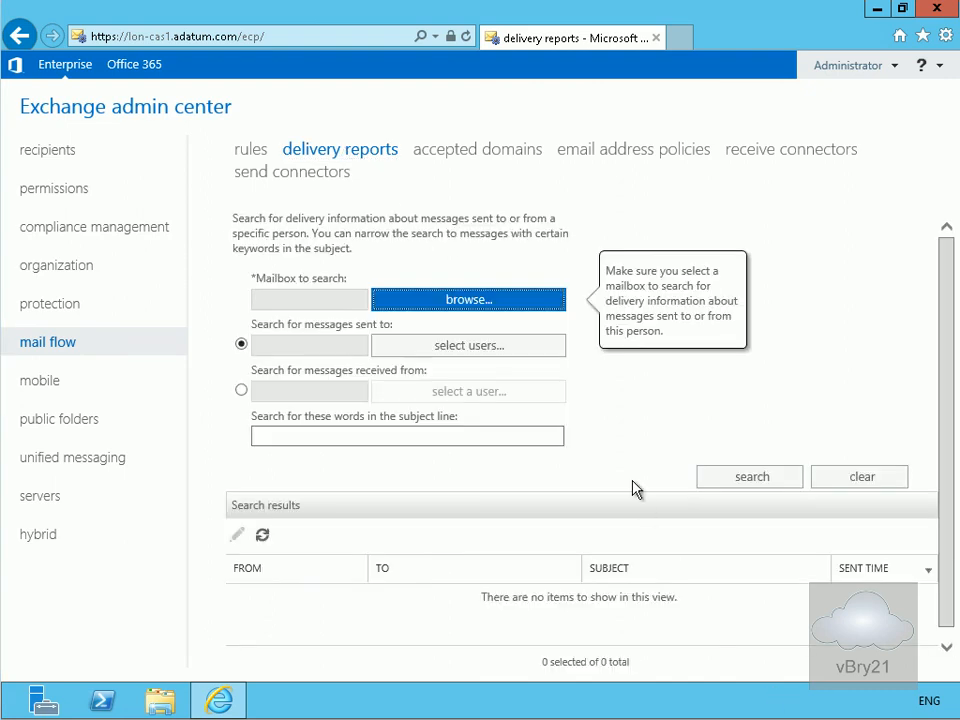
mouse_move(409, 352)
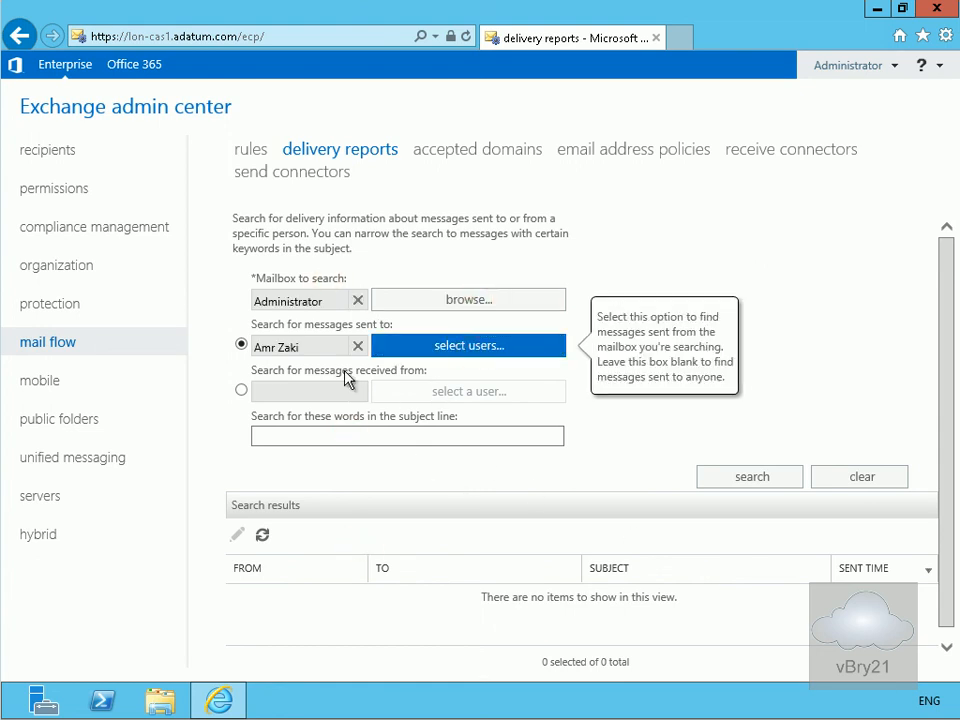
mouse_move(290, 310)
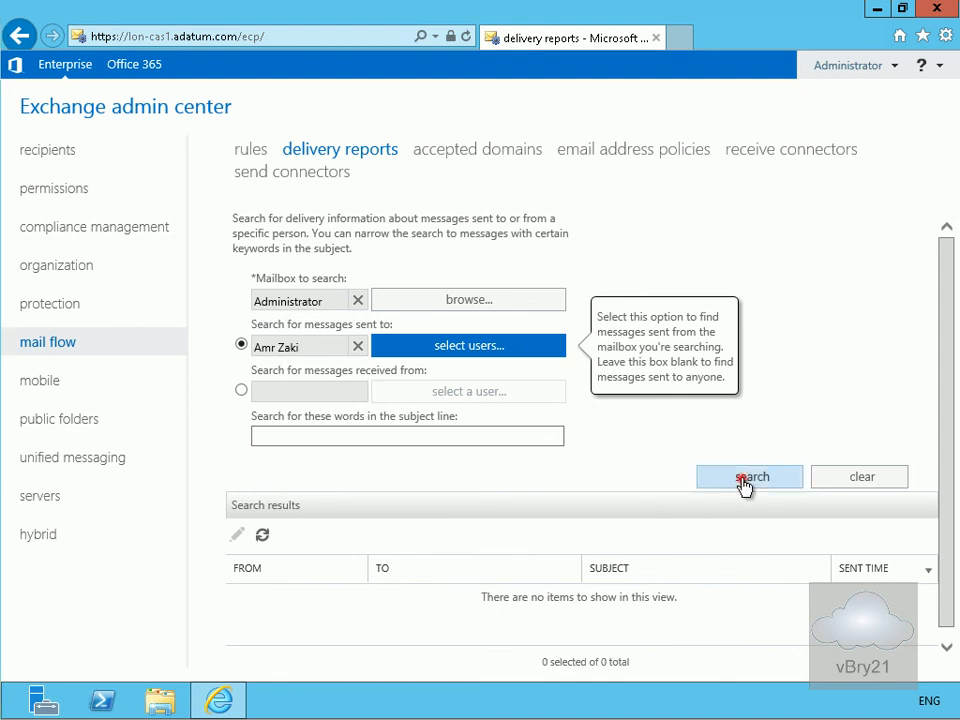
left_click(749, 476)
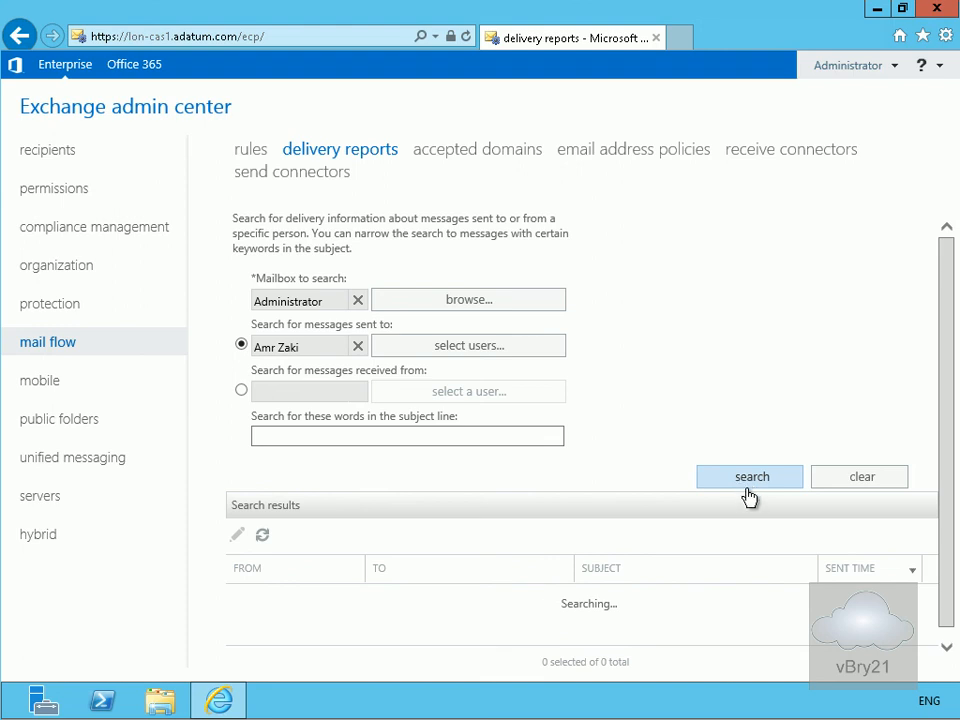
left_click(750, 476)
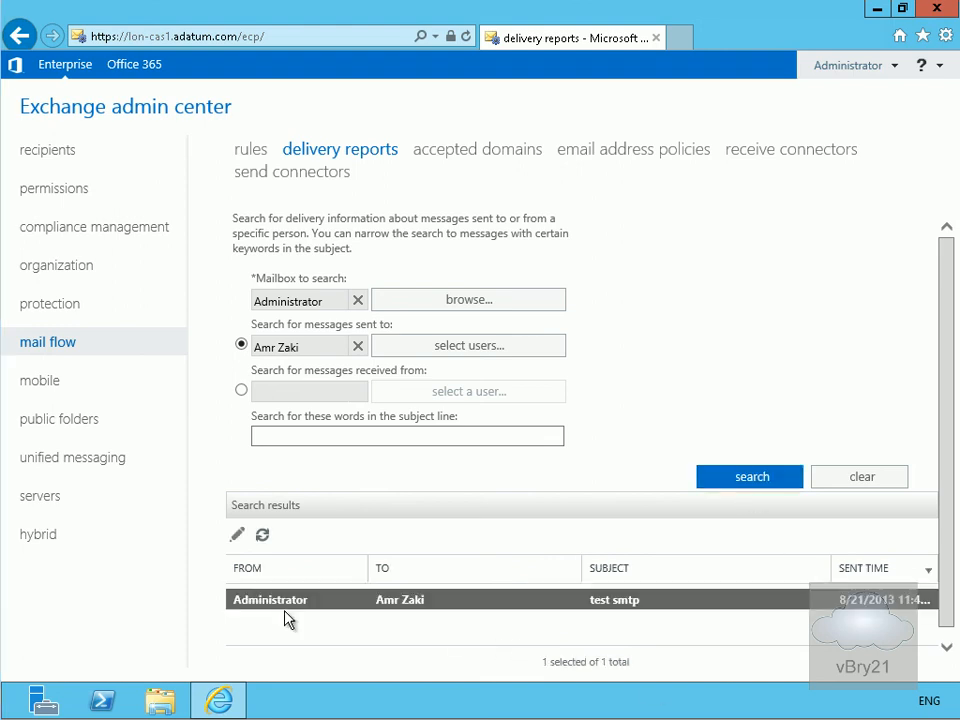
mouse_move(302, 610)
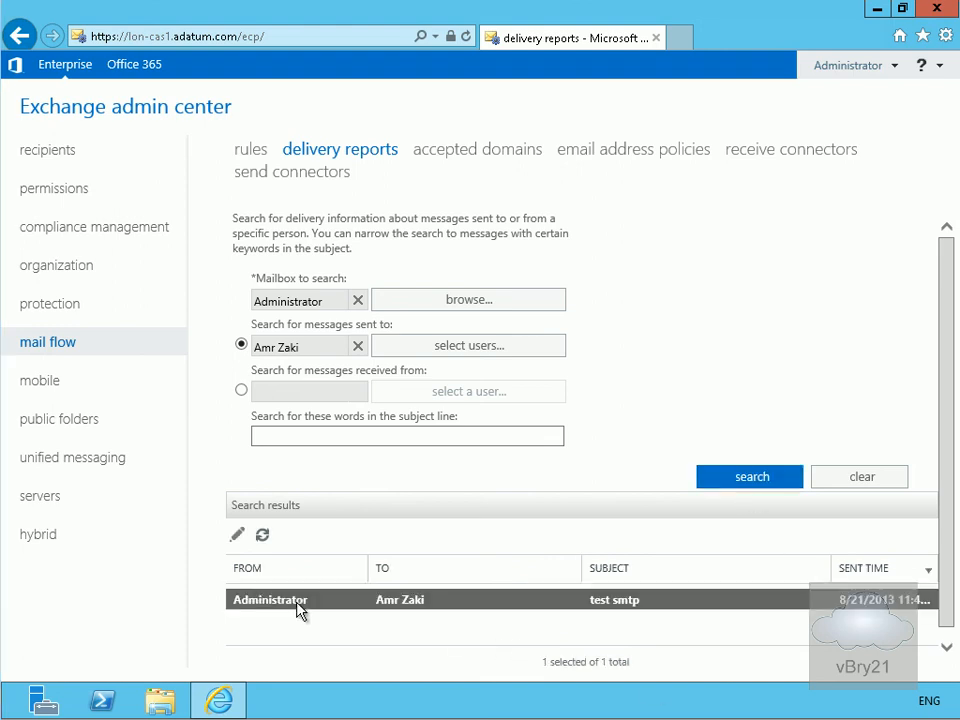
mouse_move(872, 615)
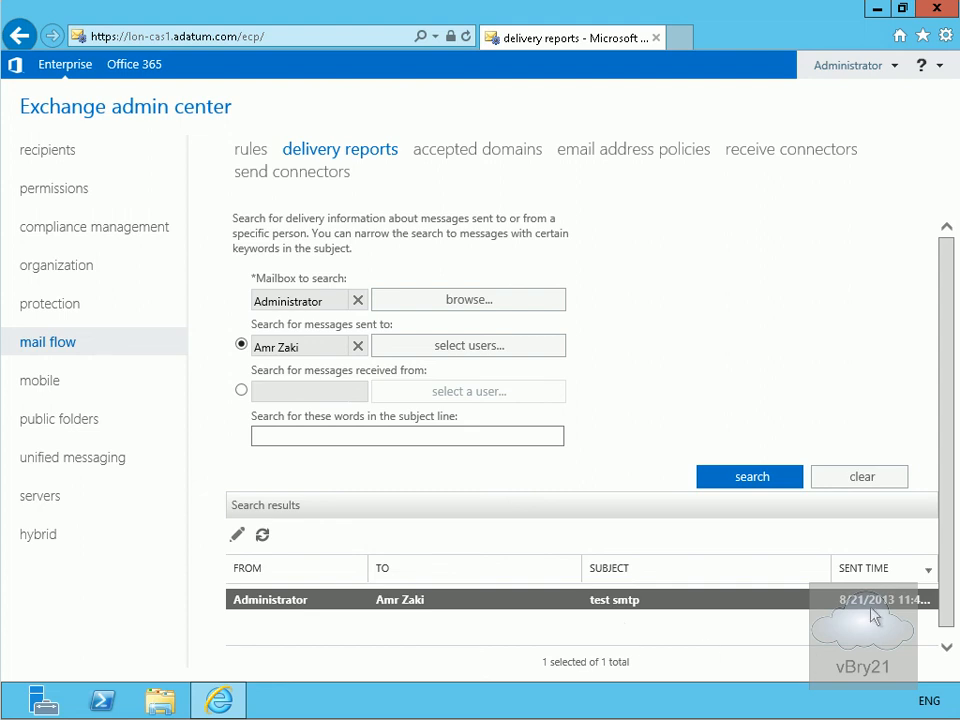